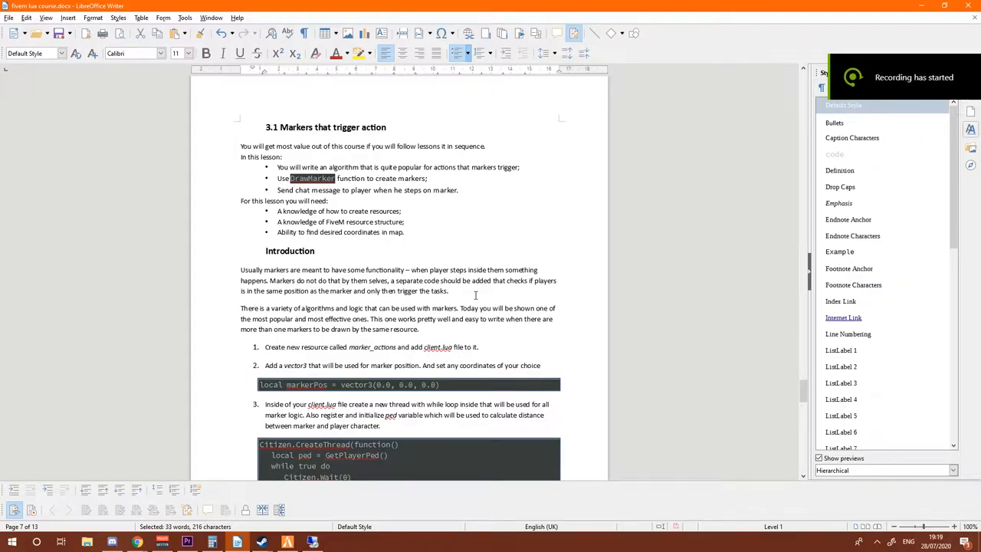
{"action": "mouse_move", "coordinate": [458, 183]}
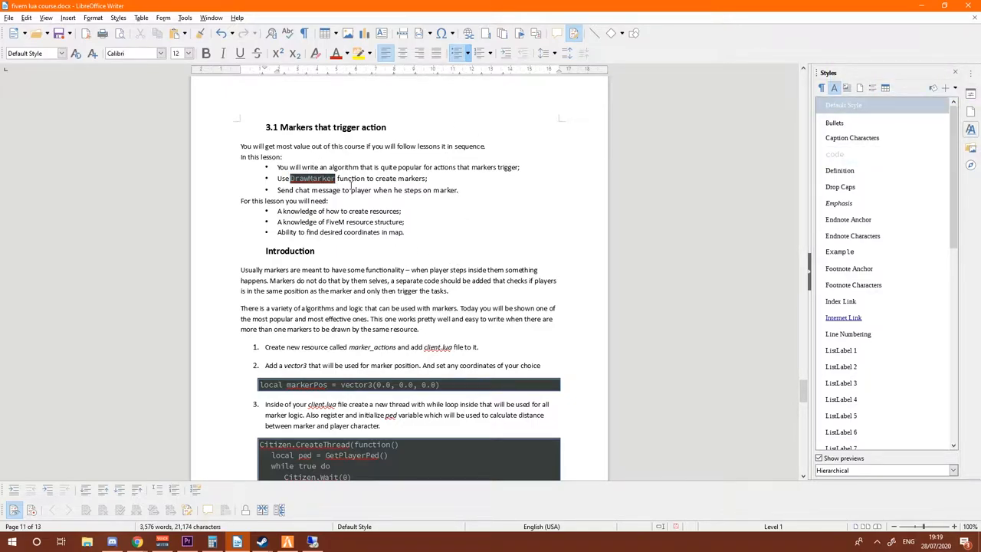
- Add a new folder in the resources directory and name it marker_actions
{"action": "scroll", "scroll_direction": "down", "scroll_amount": 3}
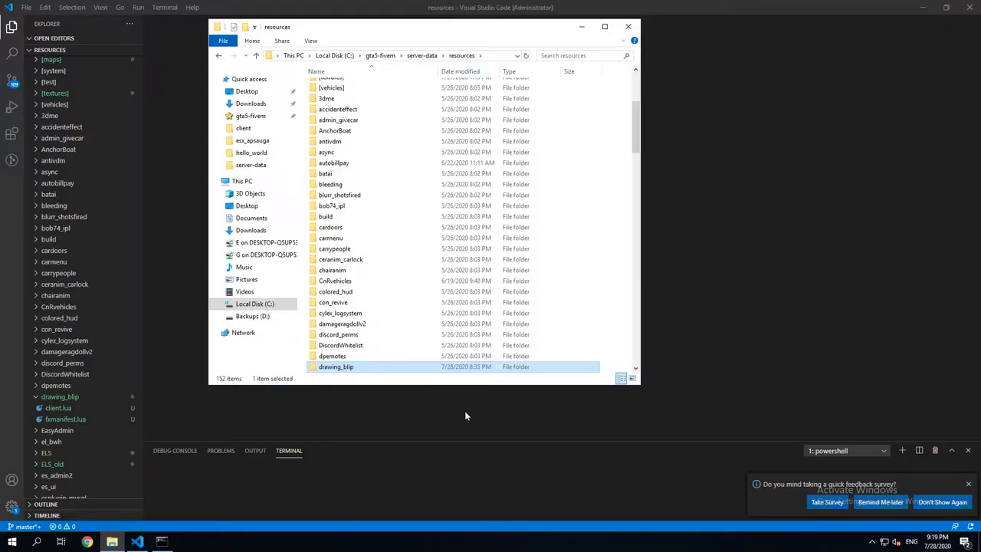
{"action": "right_click", "coordinate": [460, 414]}
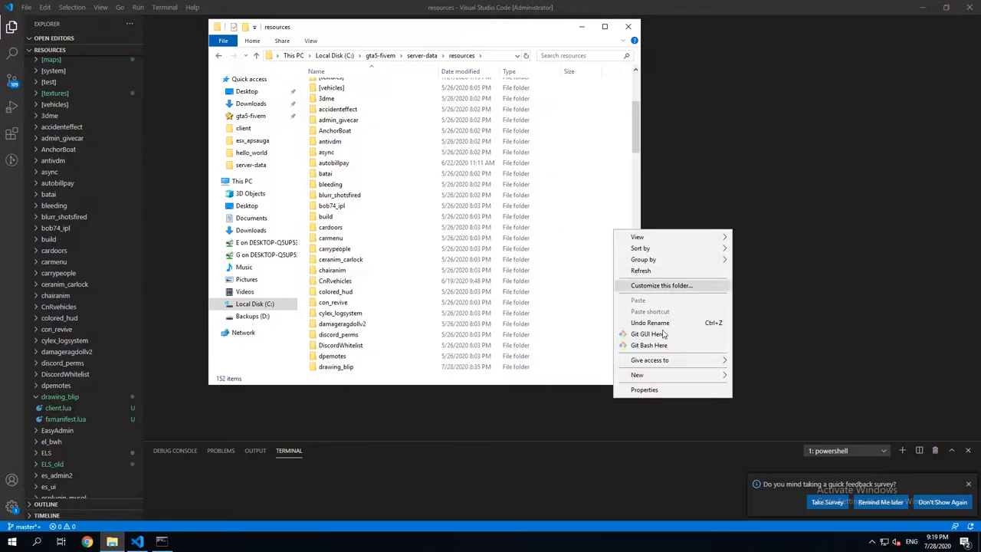
{"action": "left_click", "coordinate": [637, 374]}
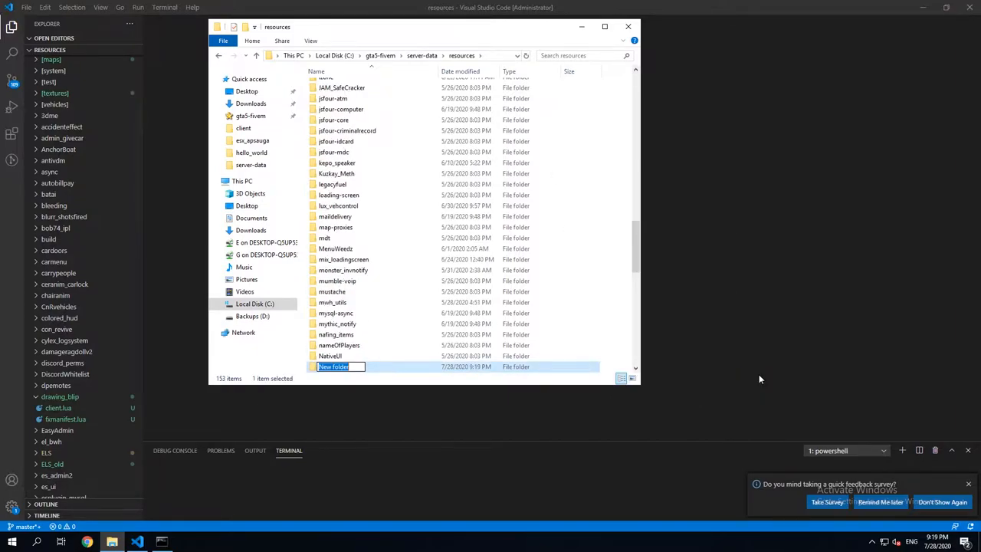
{"action": "mouse_move", "coordinate": [586, 323]}
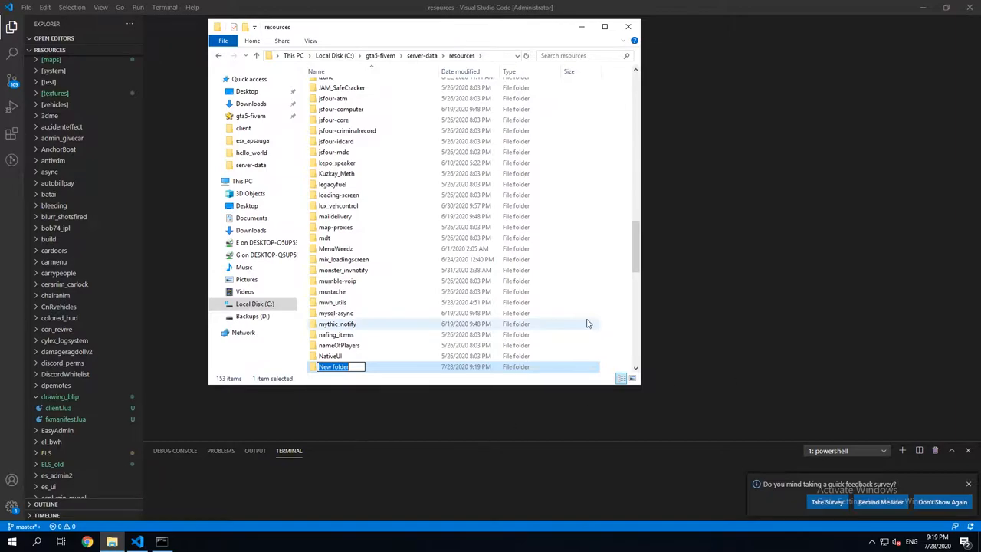
{"action": "type", "text": "marker_actions"}
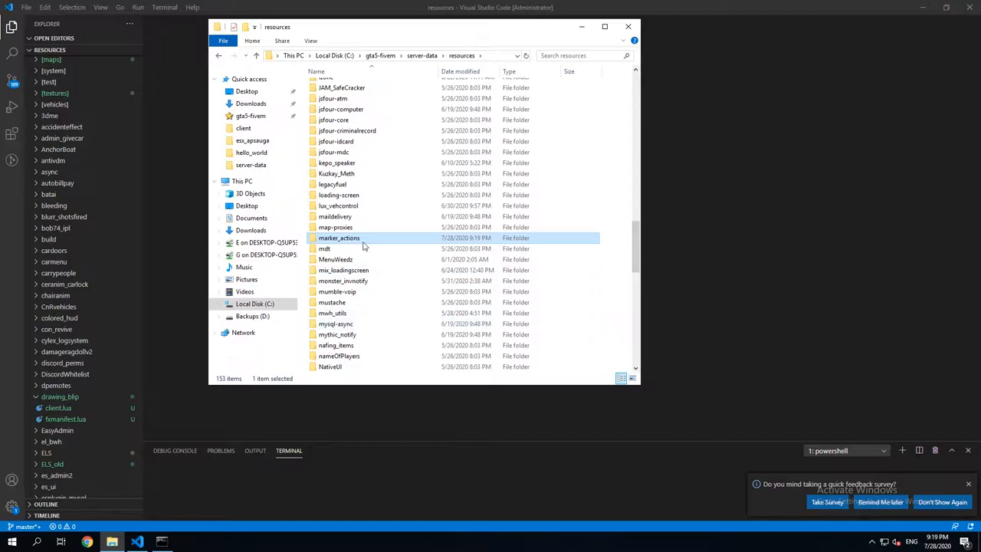
{"action": "mouse_move", "coordinate": [321, 247]}
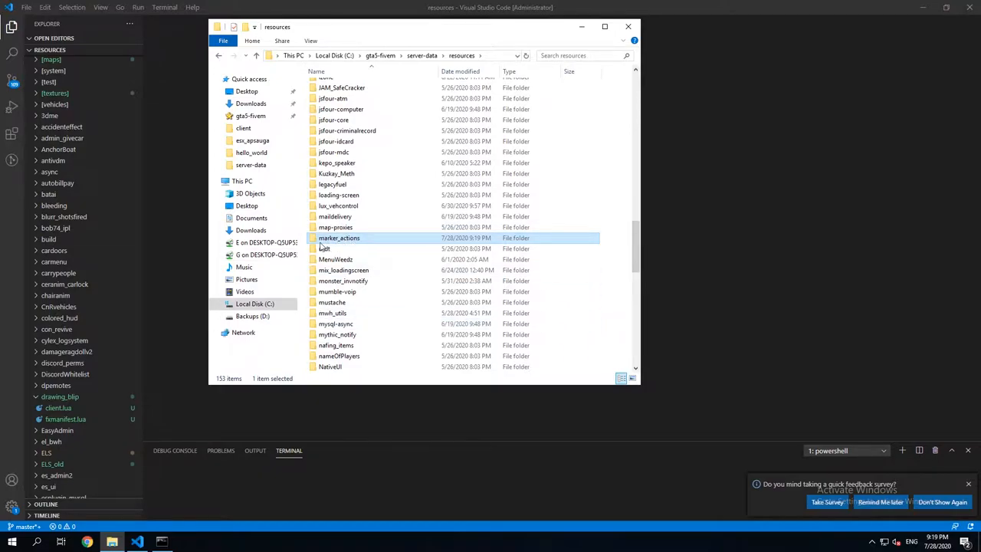
{"action": "mouse_move", "coordinate": [319, 247]}
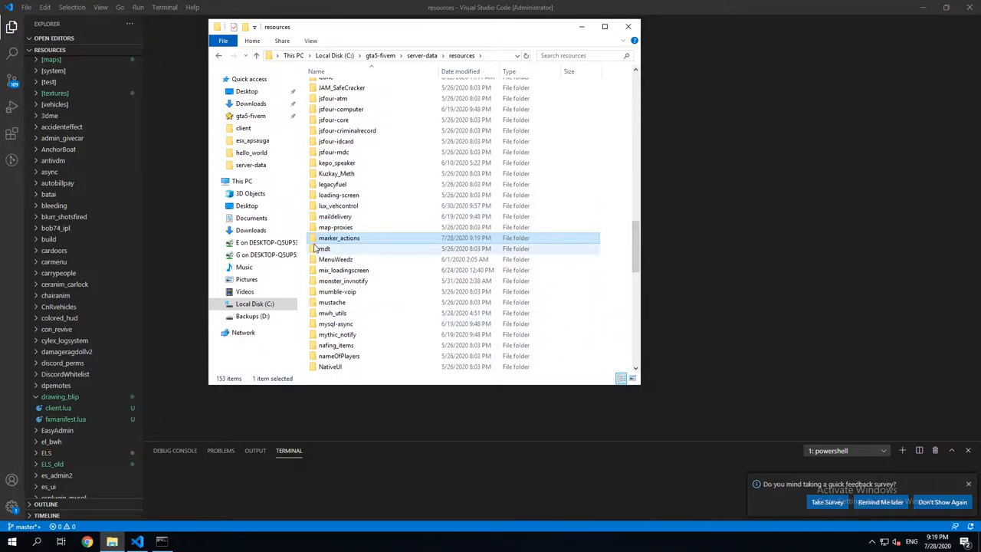
{"action": "mouse_move", "coordinate": [338, 238]}
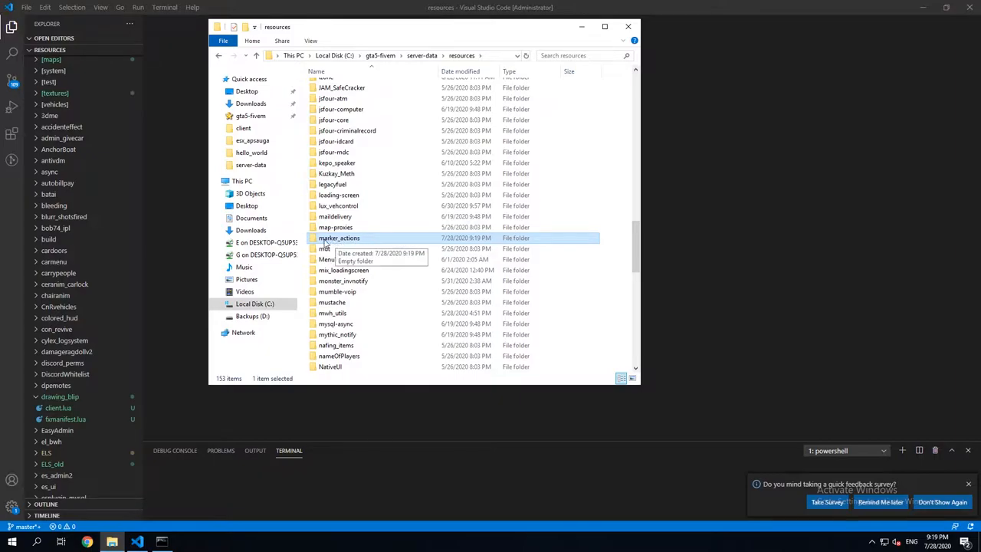
{"action": "mouse_move", "coordinate": [343, 244]}
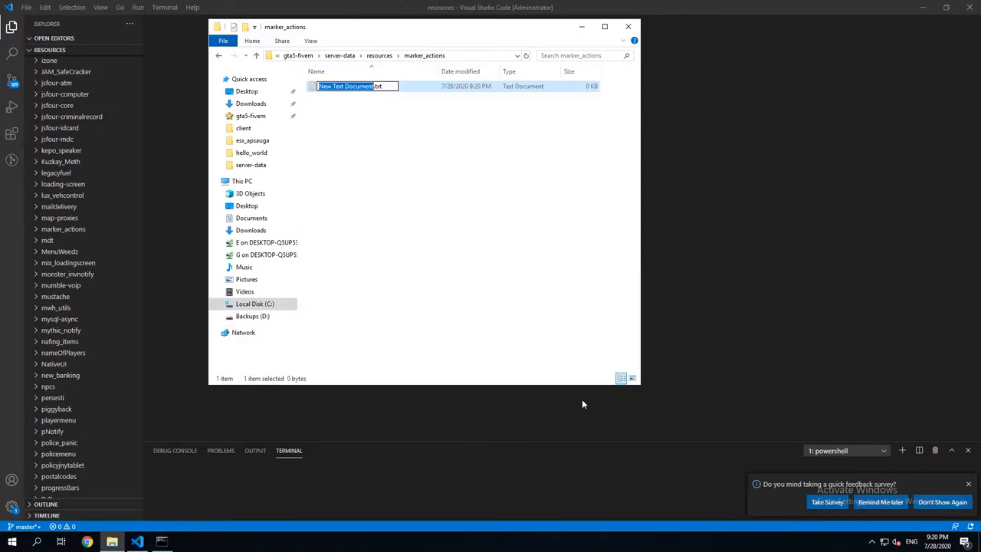
- Create text files renamed to client.lua and fxmanifest.lua, confirming each extension change
{"action": "type", "text": "client.lua"}
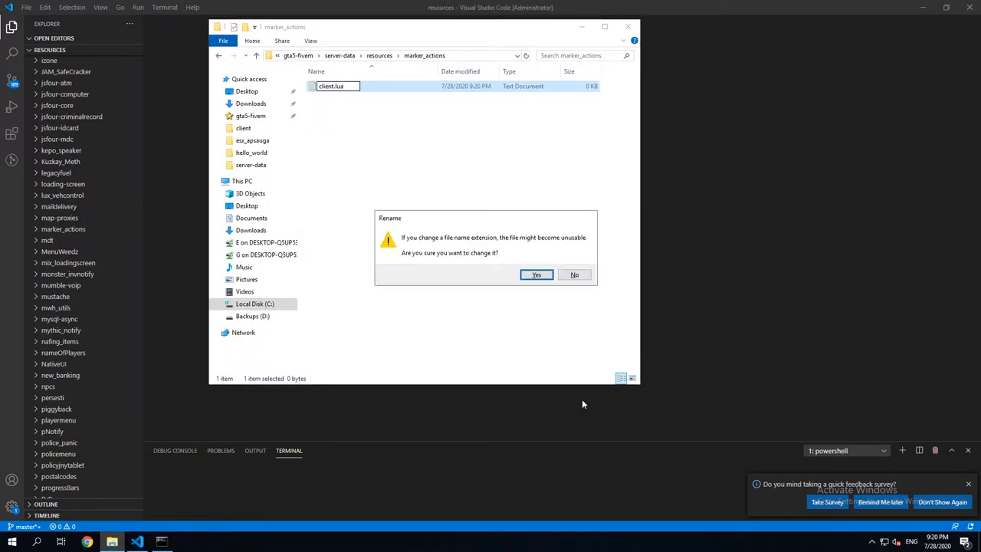
{"action": "left_click", "coordinate": [536, 274]}
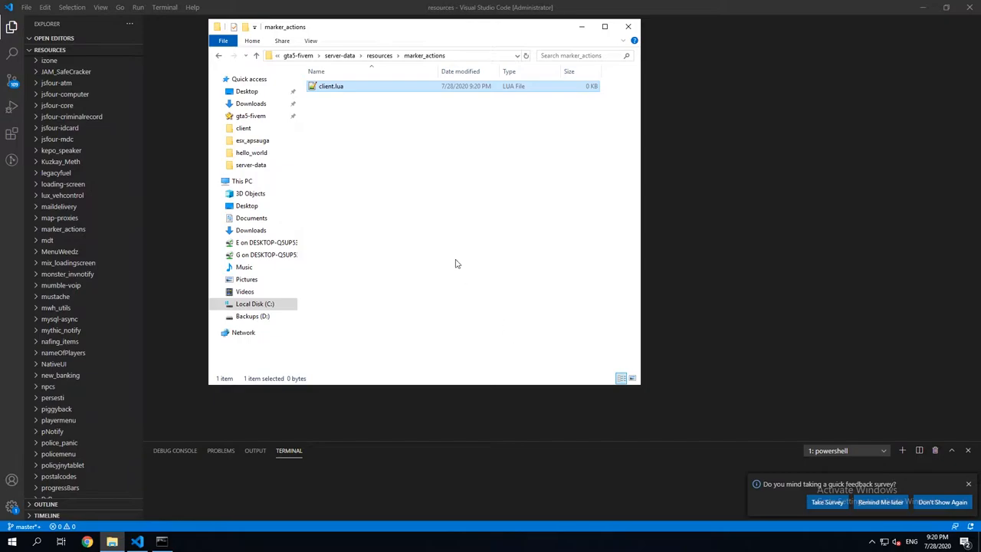
{"action": "right_click", "coordinate": [456, 261]}
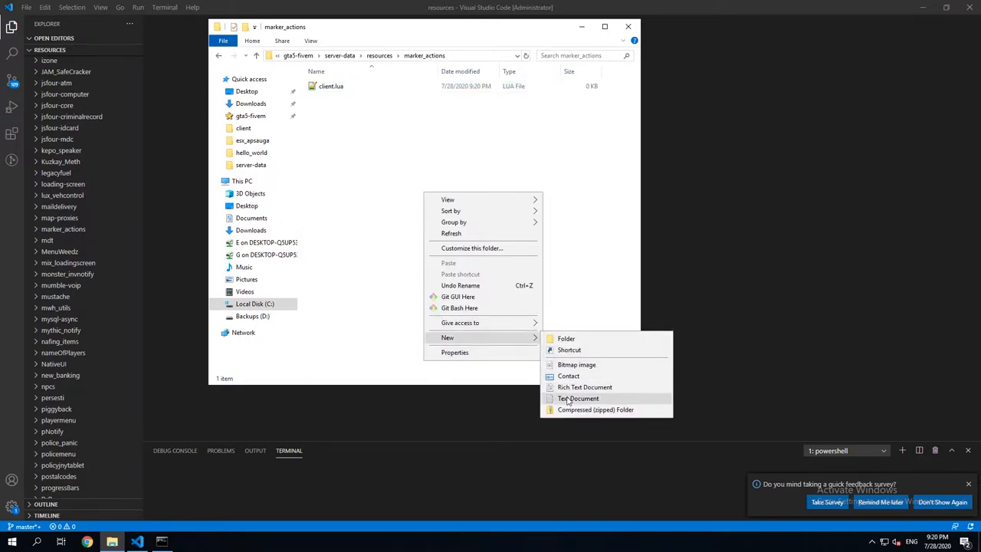
{"action": "left_click", "coordinate": [578, 398]}
{"action": "type", "text": "fxmanifest.lua"}
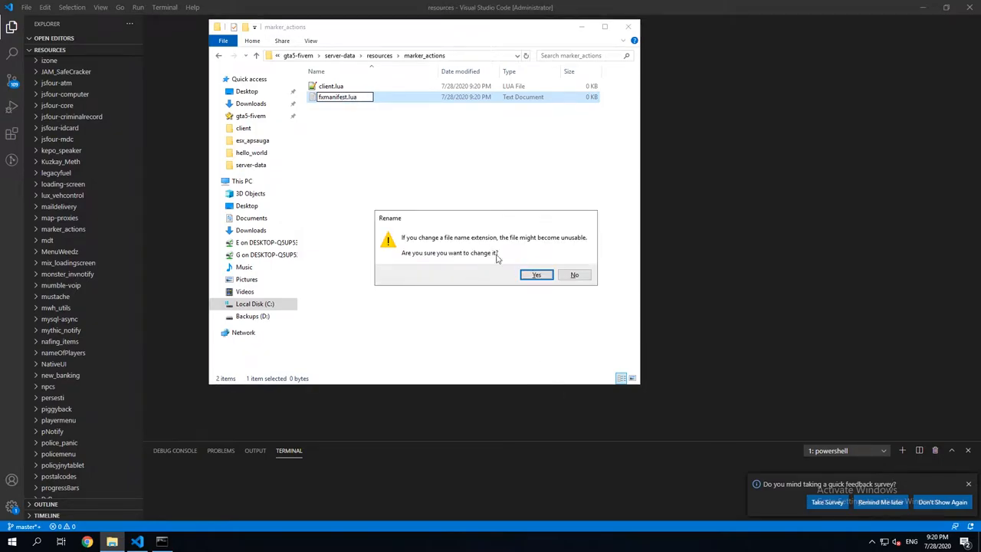
{"action": "left_click", "coordinate": [536, 274]}
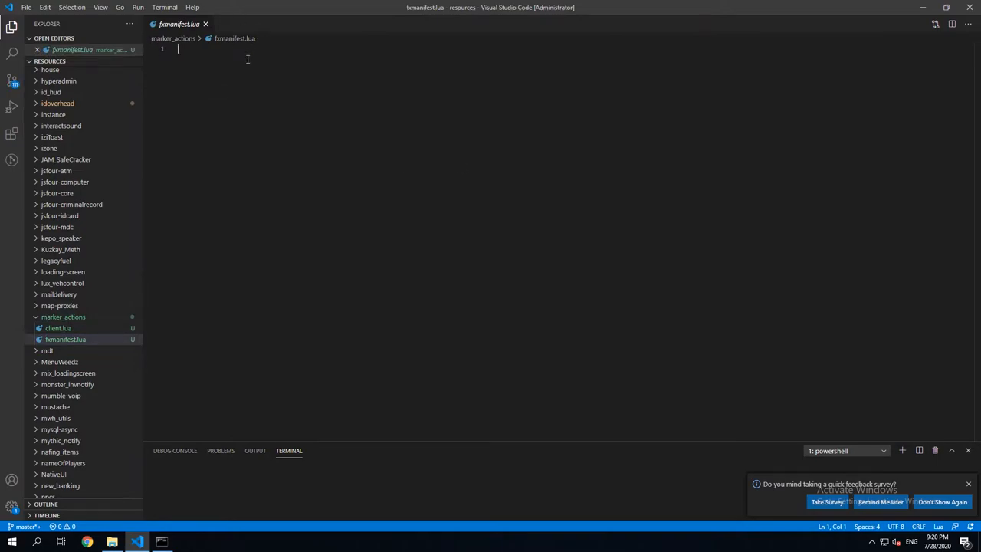
- Write fx_version 'bodacious' in fxmanifest.lua and begin the client_script line
{"action": "type", "text": "fx_version 'bodacious"}
{"action": "type", "text": "g"}
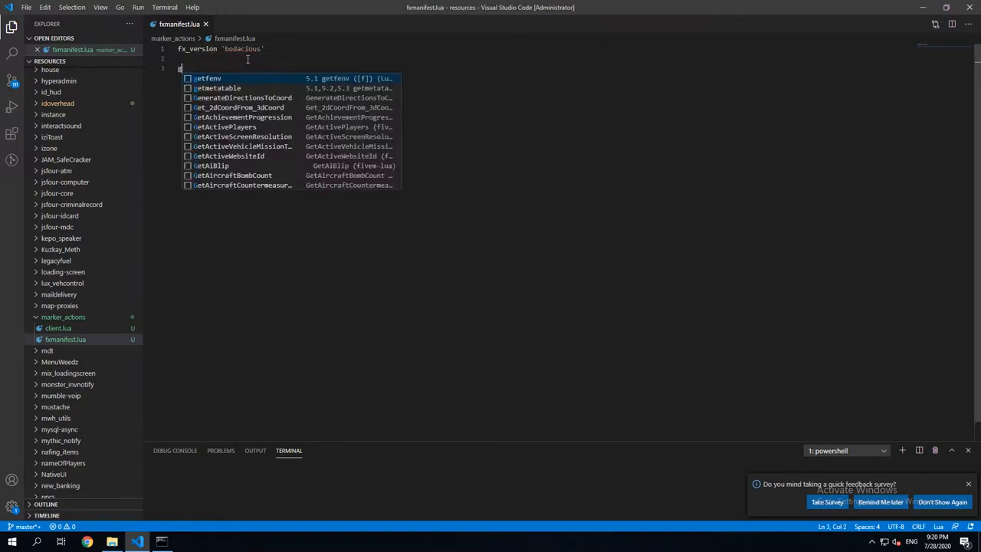
{"action": "type", "text": "client"}
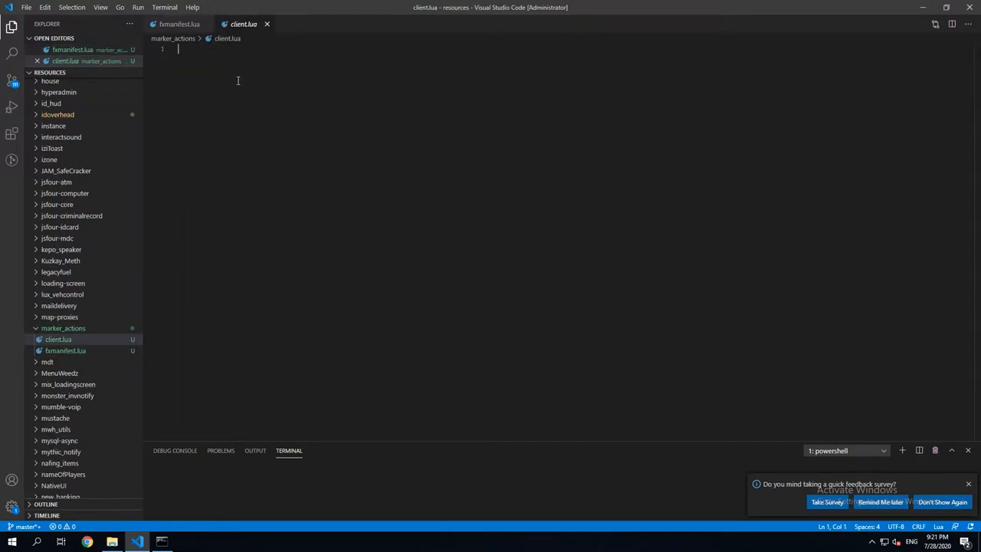
{"action": "mouse_move", "coordinate": [207, 120]}
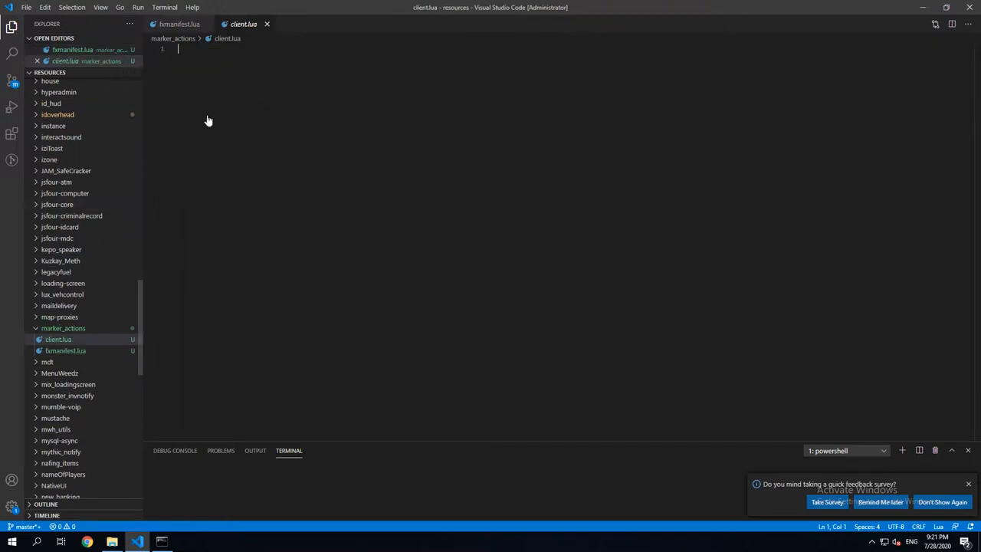
- Write local markerPos = vector3(685.15, 577.21, 130.46) as client.lua's first line
{"action": "type", "text": "local"}
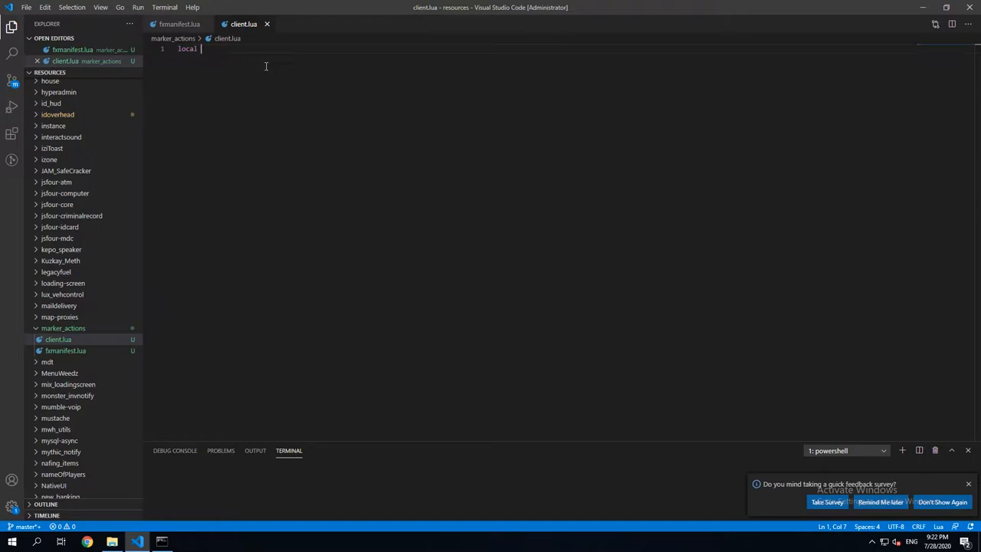
{"action": "type", "text": "marker"}
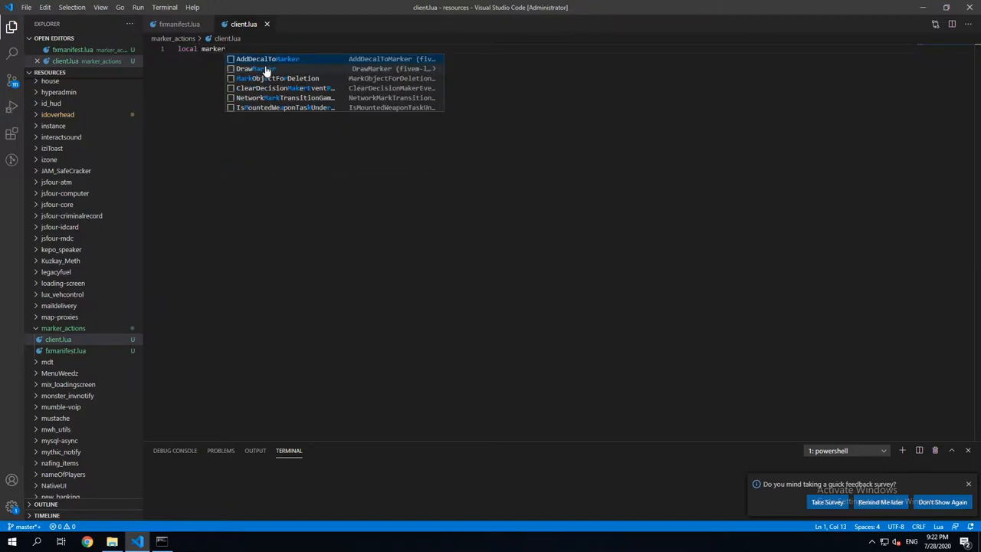
{"action": "type", "text": "Cpd"}
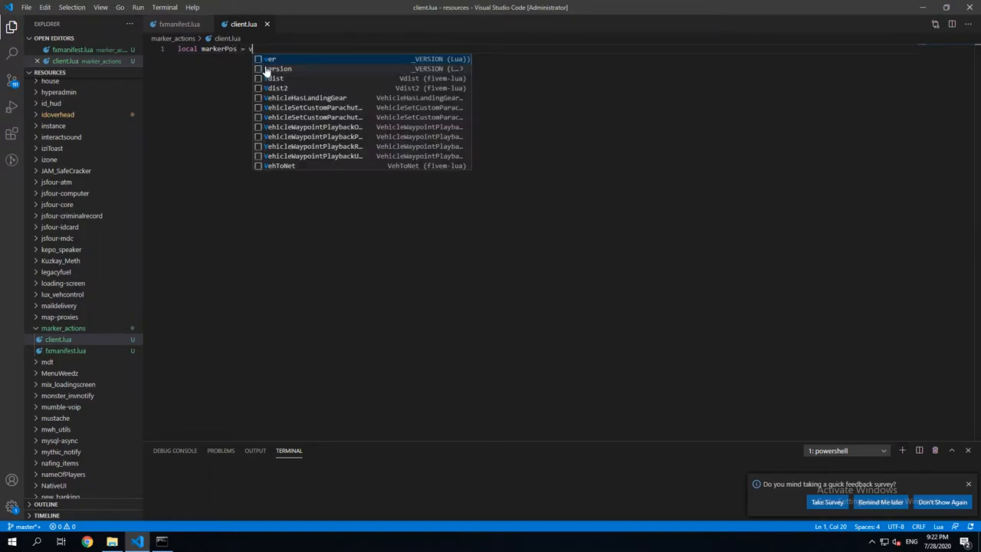
{"action": "type", "text": "ector3"}
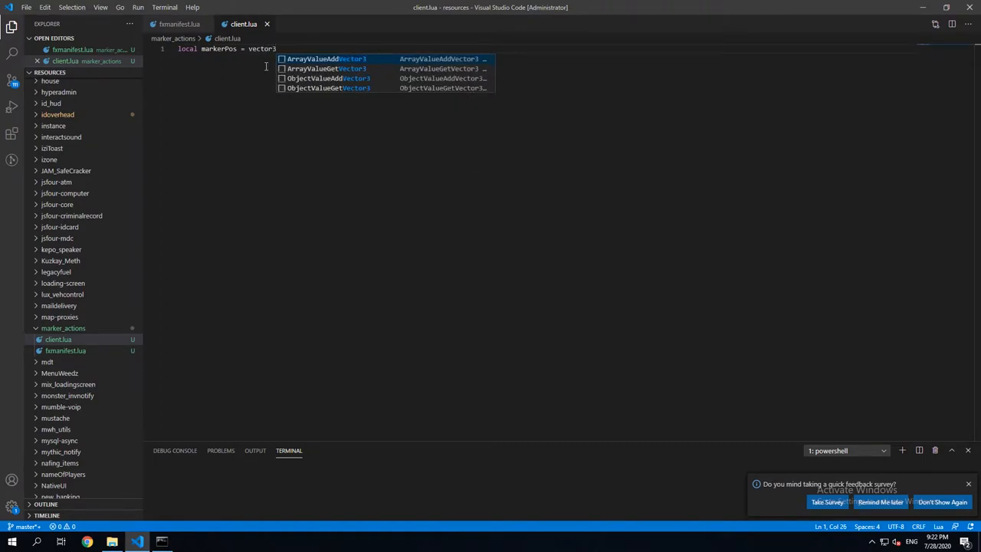
{"action": "type", "text": "(685.15, 577.21, 130.46)"}
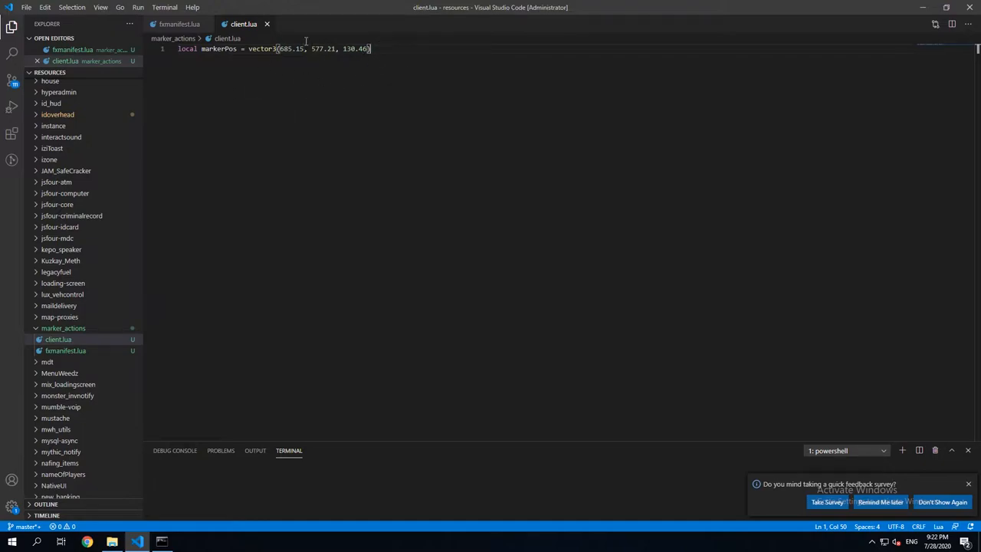
{"action": "mouse_move", "coordinate": [397, 59]}
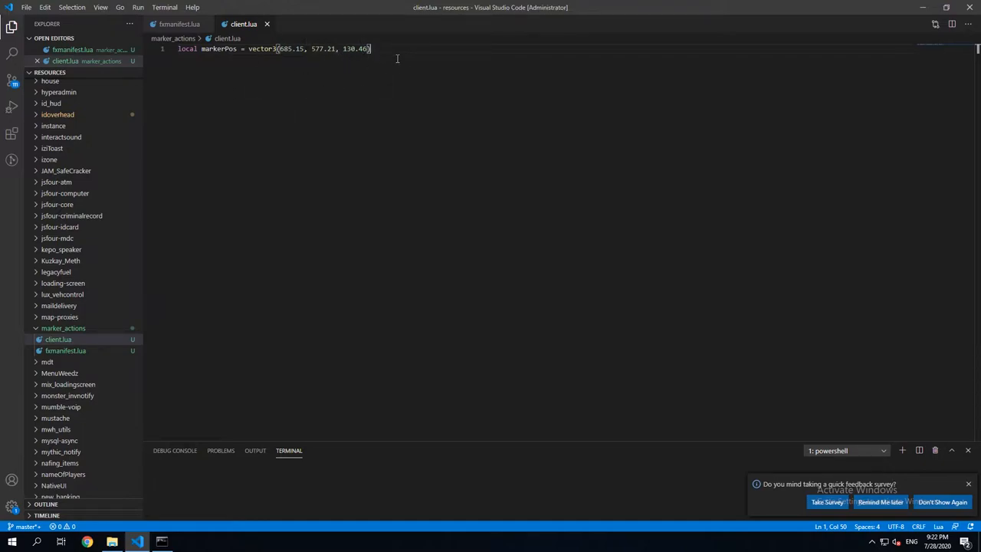
{"action": "key", "text": "Enter"}
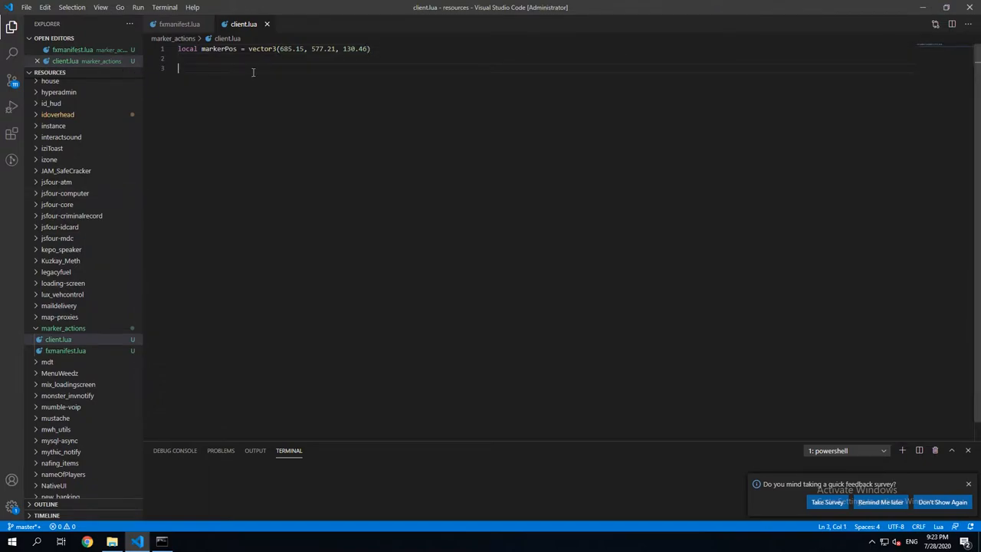
- Create a Citizen.CreateThread function whose loop calls Citizen.Wait(0)
{"action": "type", "text": "Citizen.CreateThread(threadFunction)"}
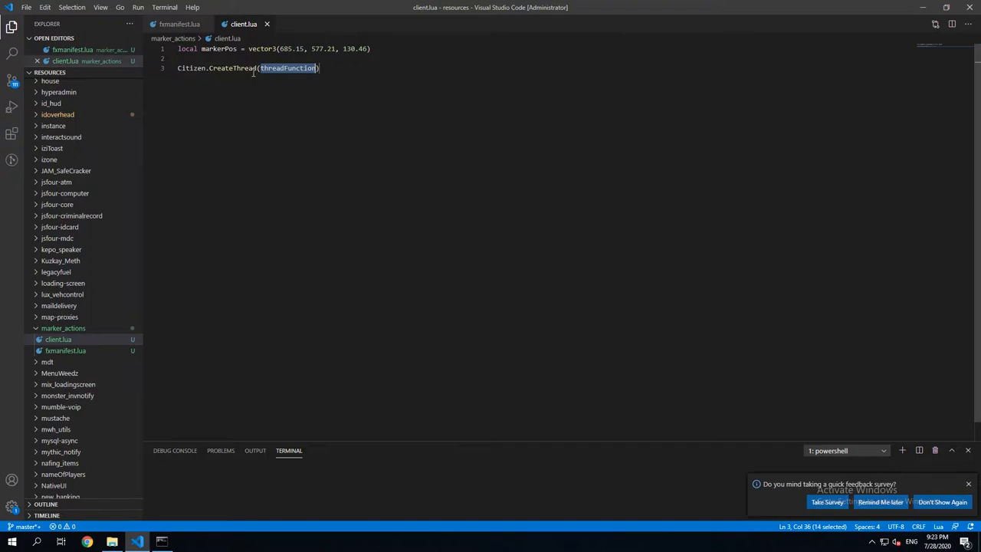
{"action": "type", "text": "fu"}
{"action": "type", "text": "while true do"}
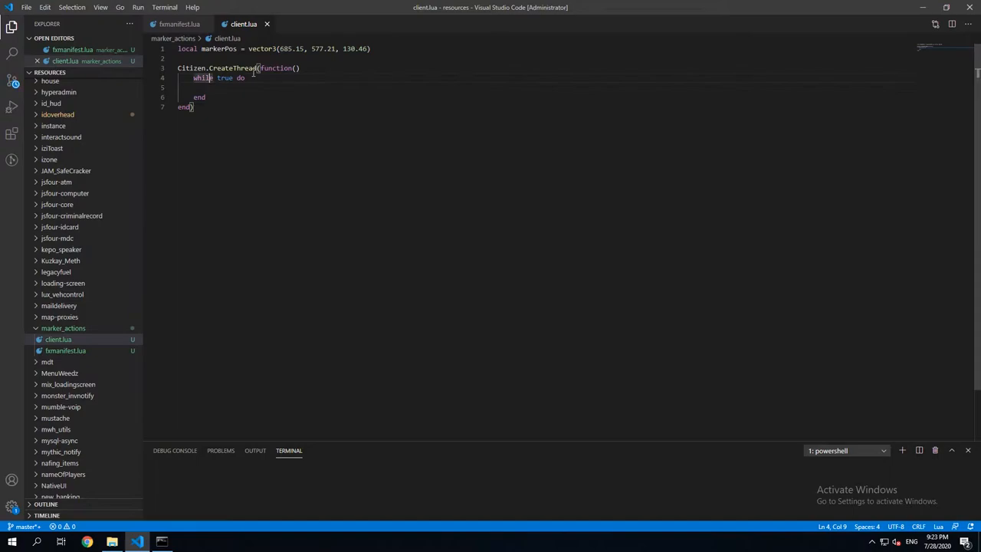
{"action": "type", "text": "Citizen.Wait(0)"}
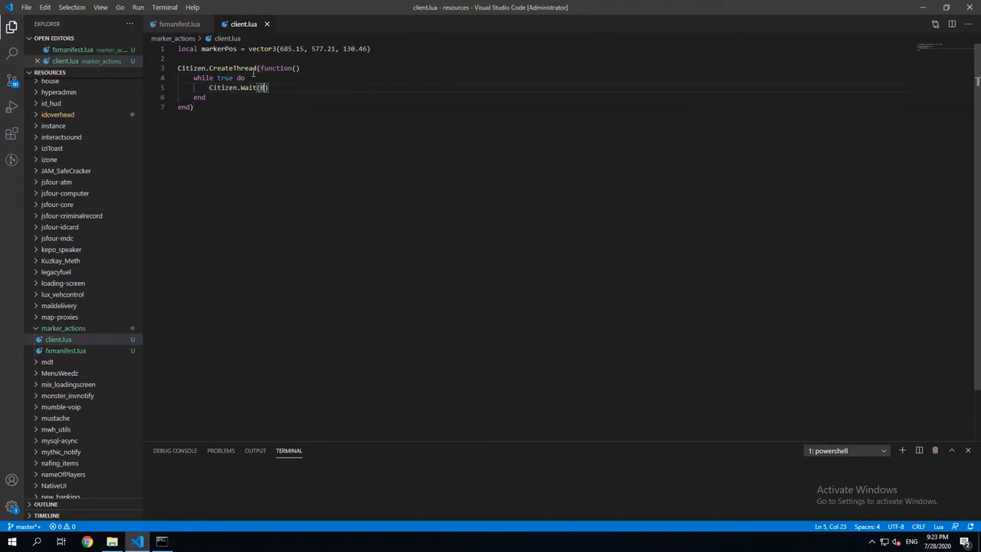
- Store ped, playerCoords and distance #(playerCoords - markerPos) as locals inside the loop
{"action": "type", "text": "local ped ="}
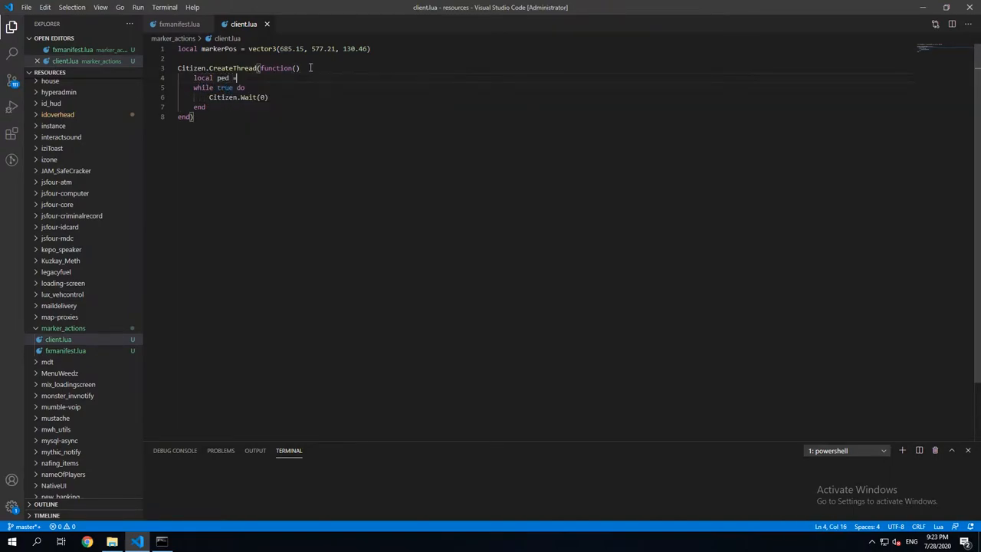
{"action": "type", "text": "GetPlayerPed(-1"}
{"action": "type", "text": "local"}
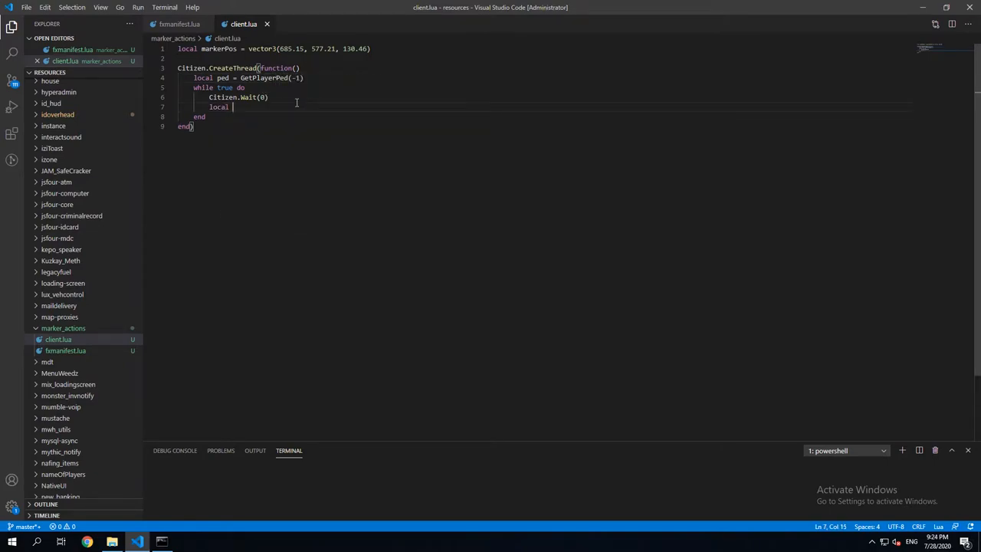
{"action": "type", "text": "playerCoords ="}
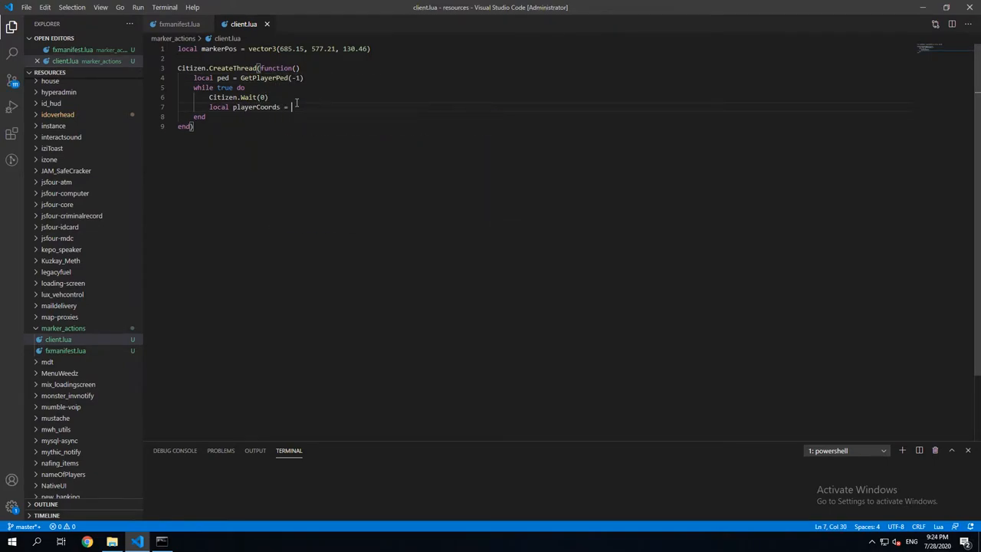
{"action": "type", "text": "GetEntityCoords(ped"}
{"action": "type", "text": "local"}
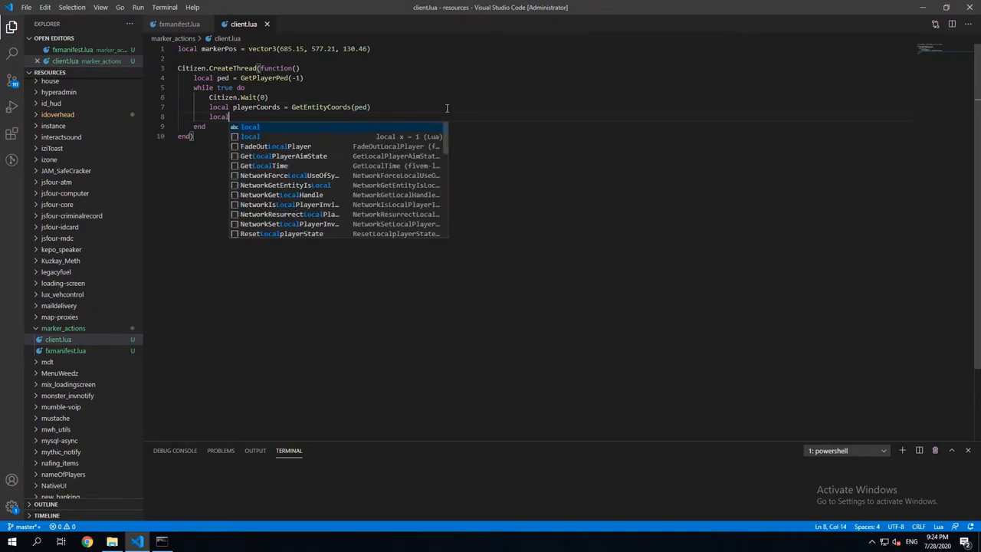
{"action": "type", "text": "distance ="}
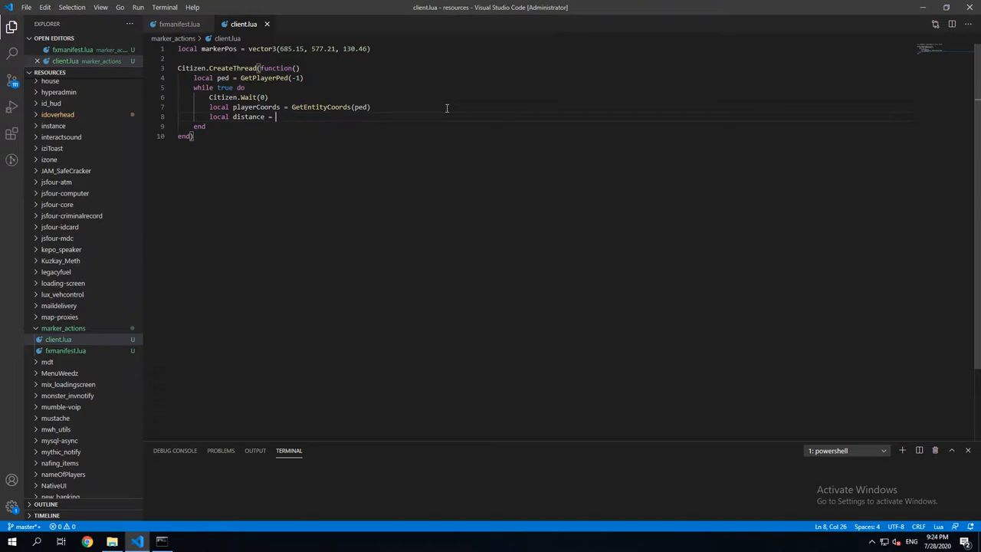
{"action": "type", "text": "#"}
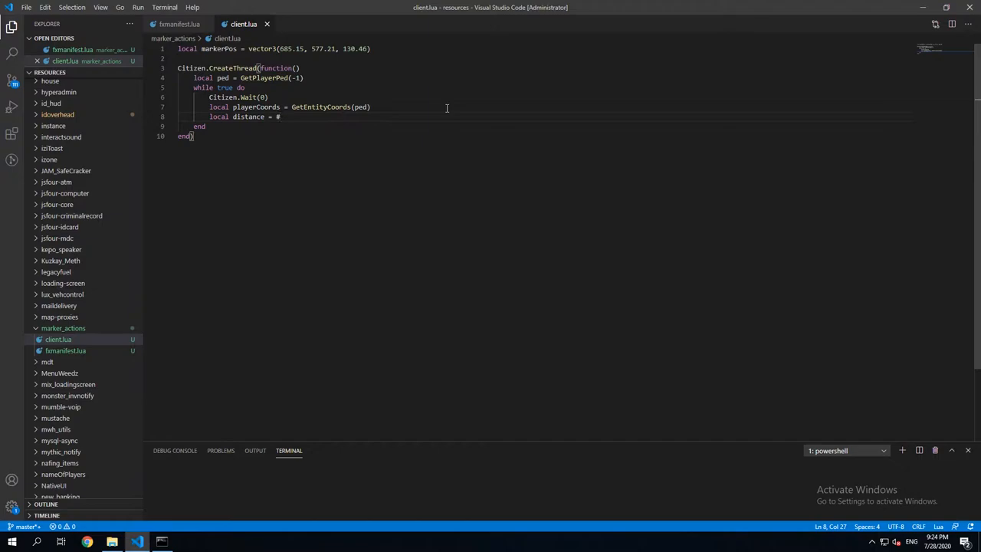
{"action": "type", "text": "()"}
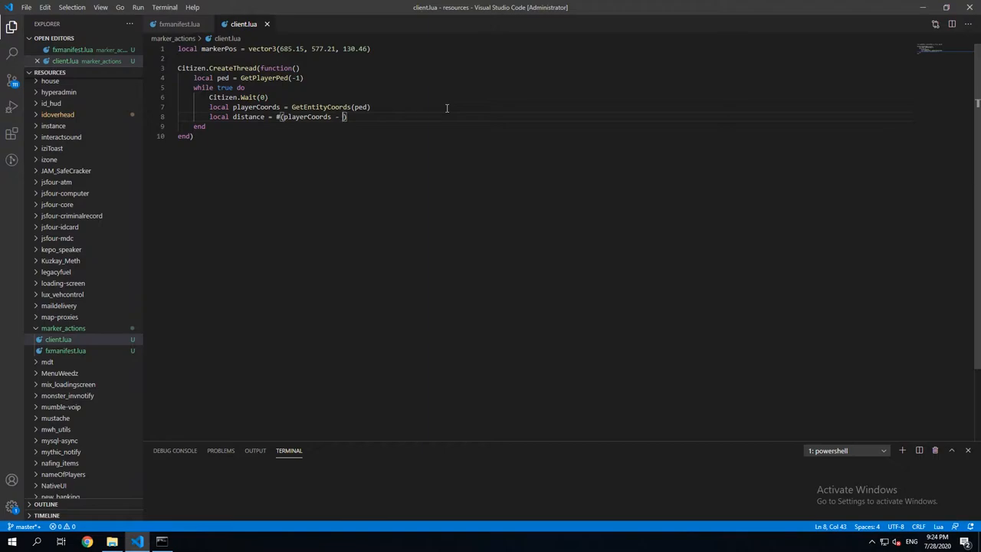
{"action": "type", "text": "markerPos"}
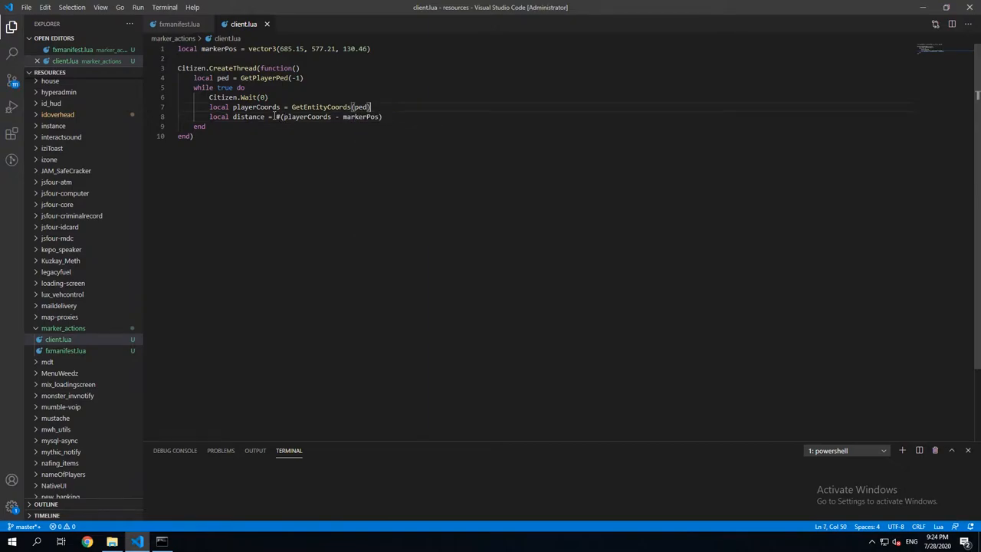
{"action": "double_click", "coordinate": [305, 117]}
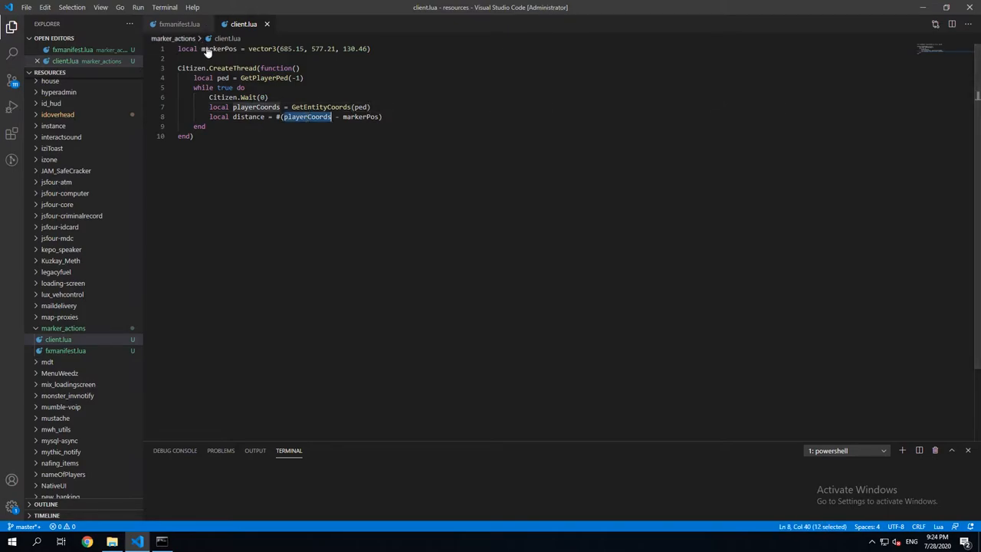
{"action": "double_click", "coordinate": [218, 49]}
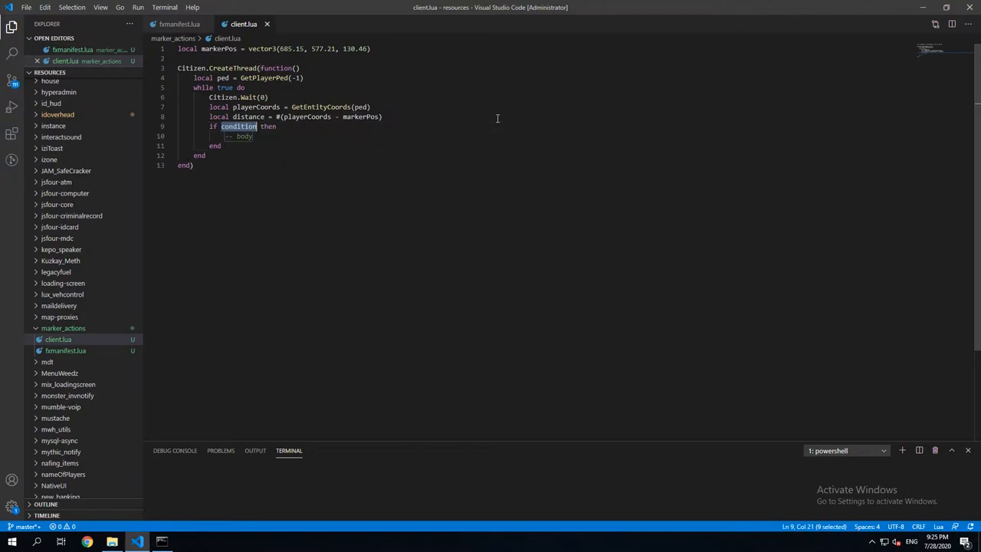
- Write the if distance < 100.0 check, remove its placeholder comment, and begin DrawMarker
{"action": "type", "text": "distance <"}
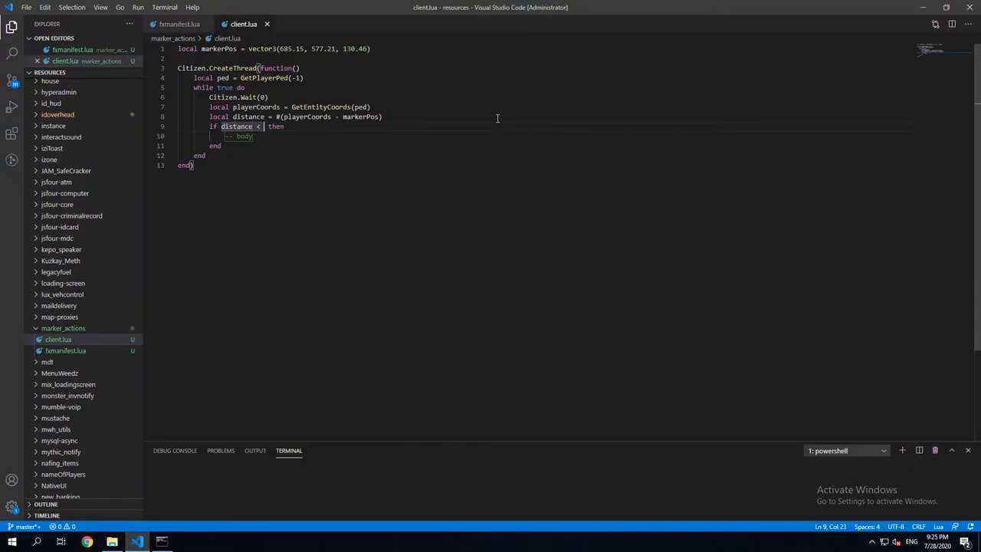
{"action": "type", "text": "100.0"}
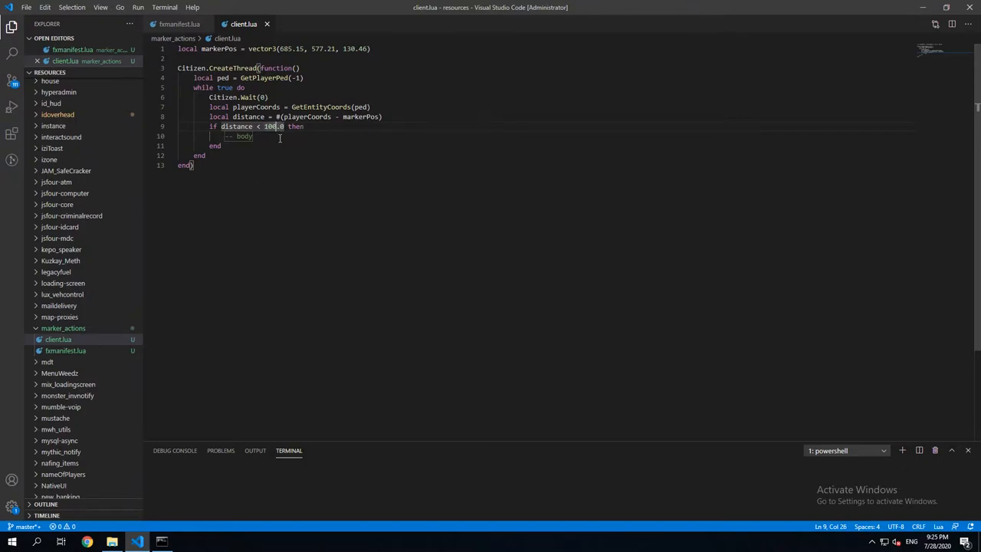
{"action": "double_click", "coordinate": [243, 135]}
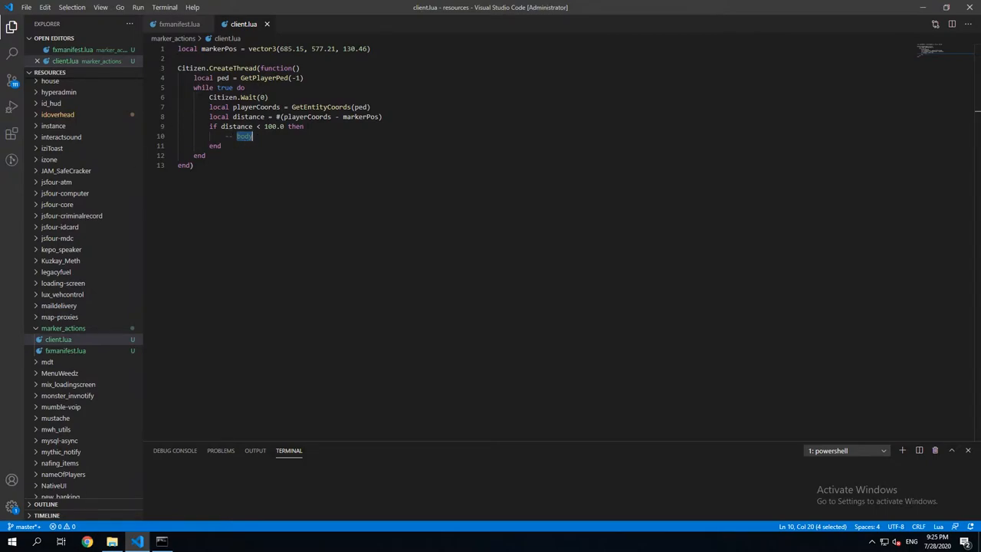
{"action": "left_click", "coordinate": [244, 136]}
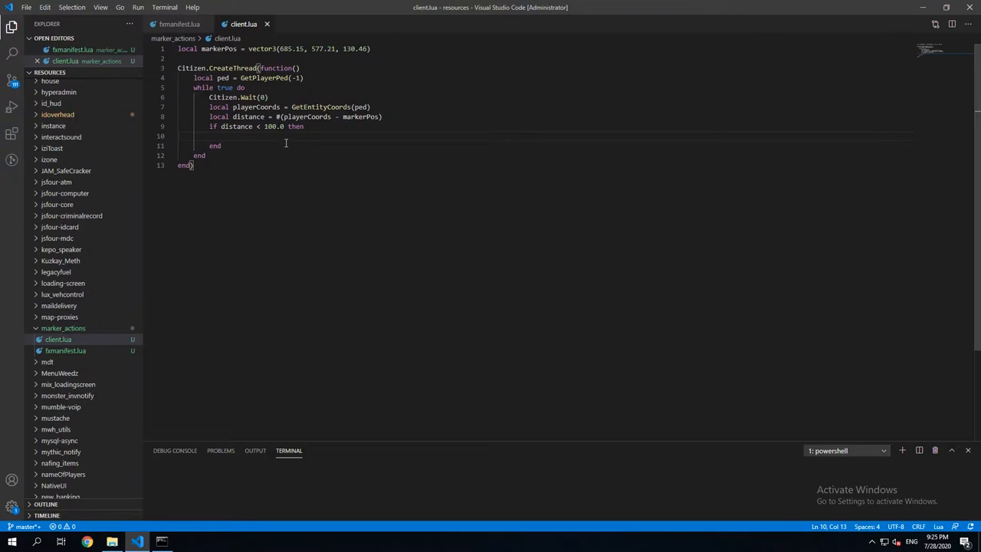
{"action": "type", "text": "Dr"}
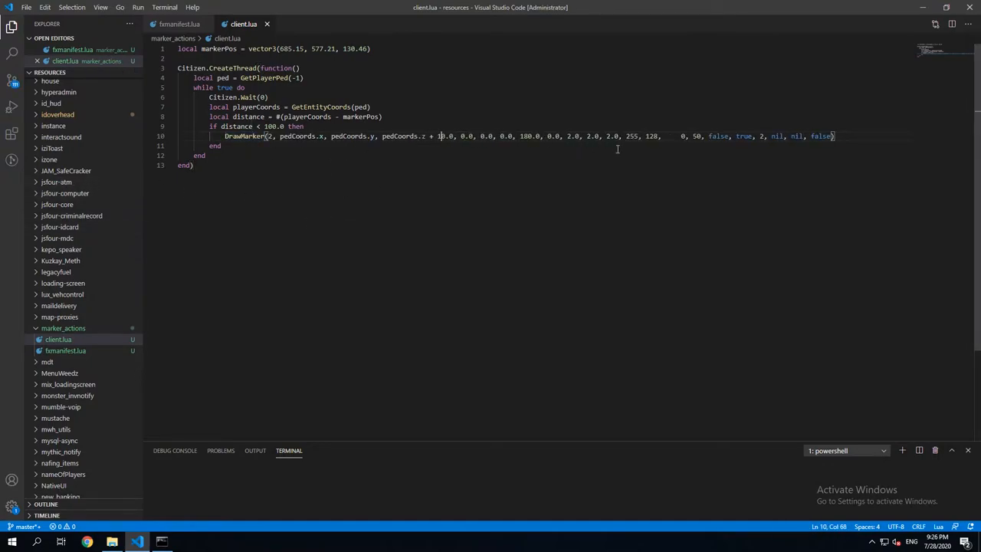
- Replace pedCoords with markerPos in the DrawMarker call's coordinates
{"action": "type", "text": "."}
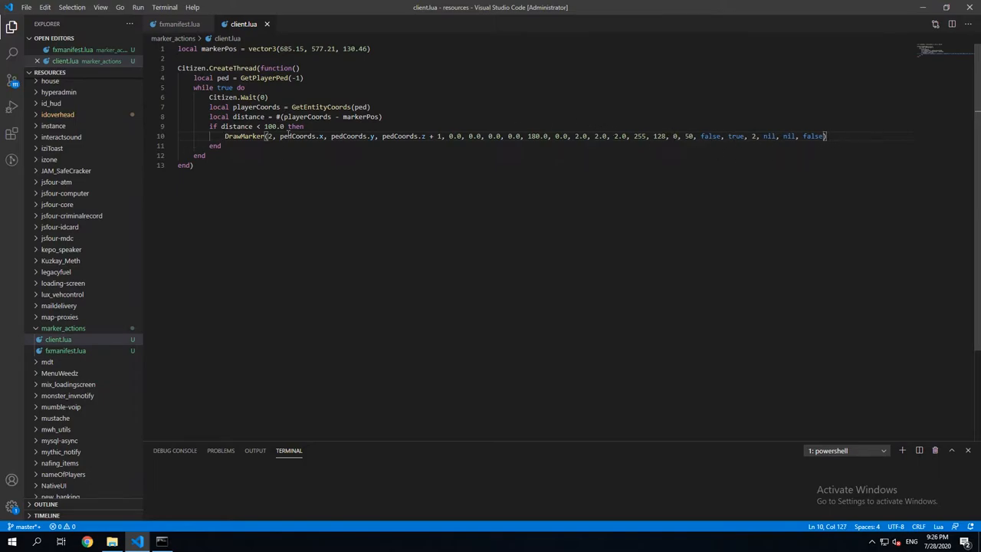
{"action": "left_click_drag", "start_coordinate": [280, 136], "coordinate": [222, 145]}
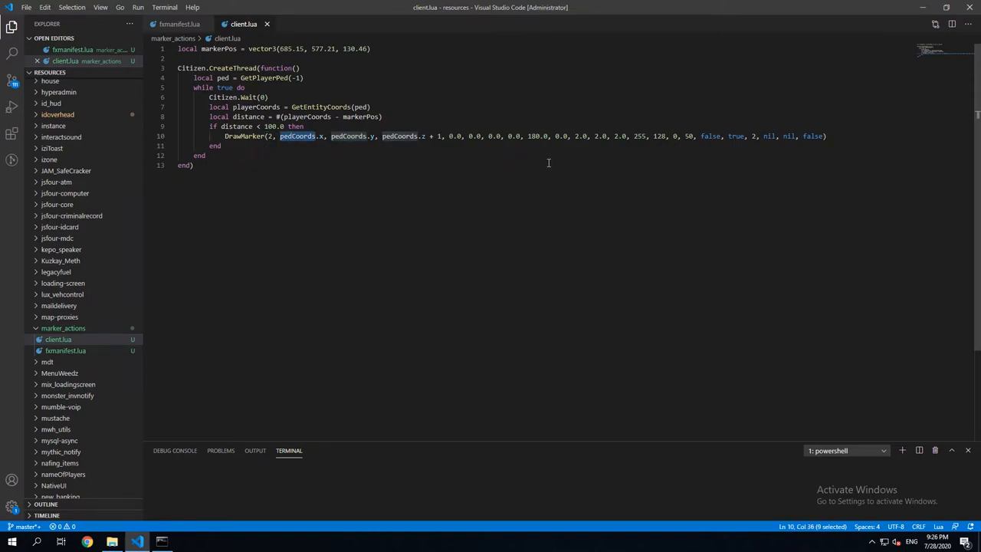
{"action": "type", "text": "markerPos"}
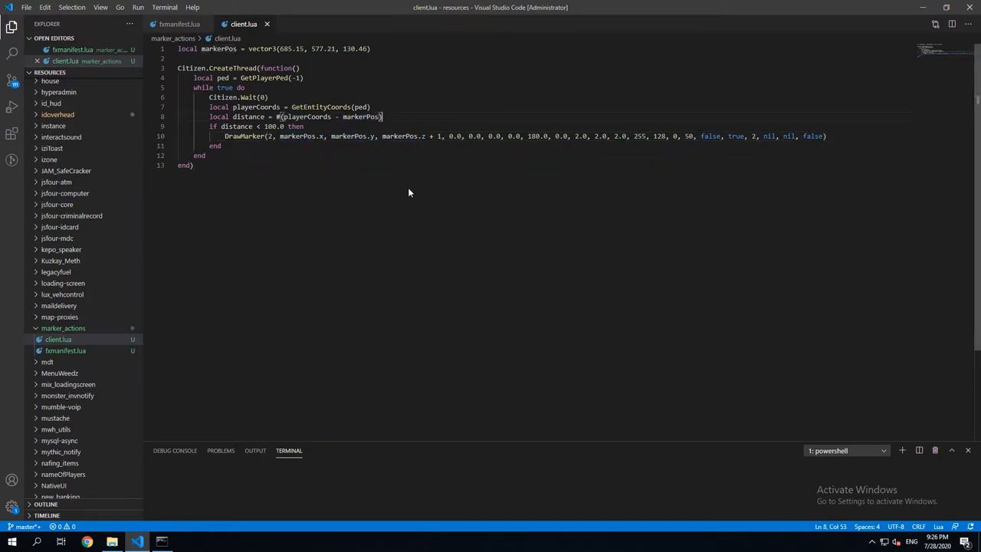
- Scroll the DrawMarker native reference page down to its Lua example
{"action": "double_click", "coordinate": [244, 136]}
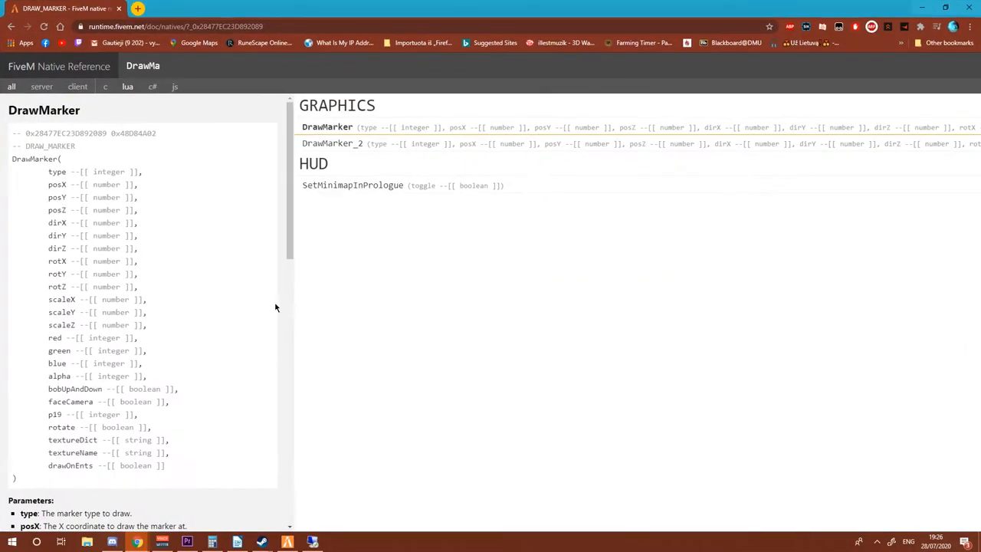
{"action": "scroll", "scroll_direction": "down", "scroll_amount": 3}
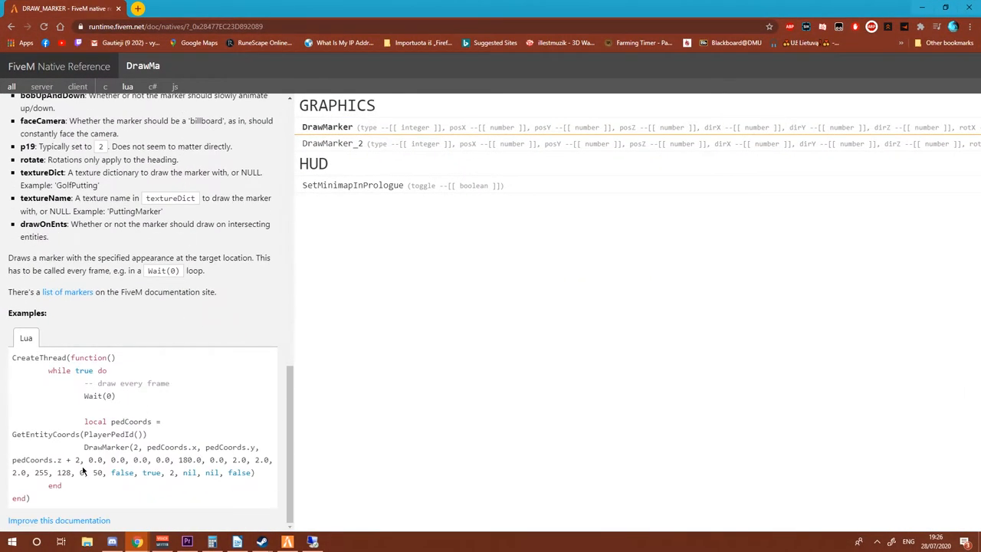
{"action": "scroll", "scroll_direction": "down", "scroll_amount": 3}
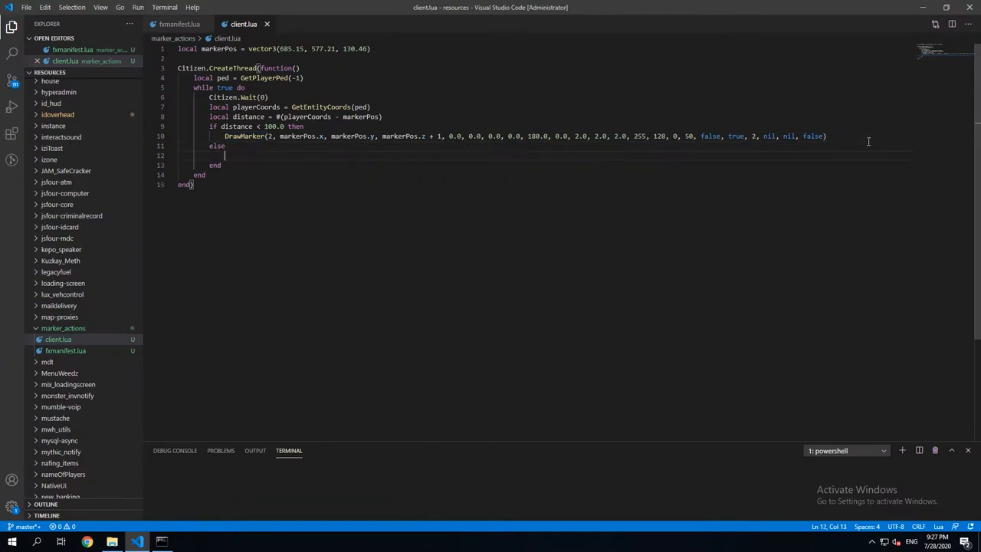
- Add a Citizen.Wait call in the else branch for when the player is out of range
{"action": "type", "text": "Citi"}
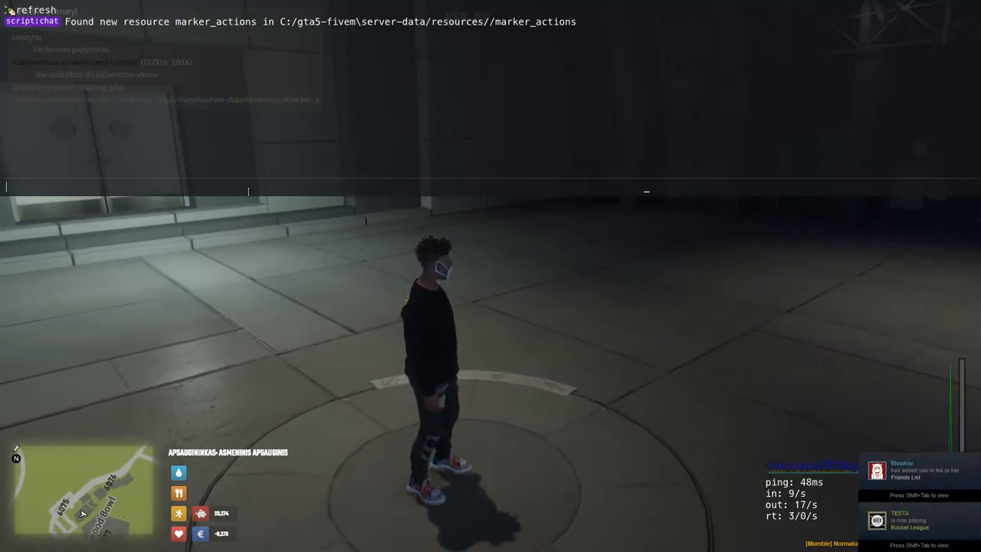
- Run start marker_actions in the F8 console
{"action": "type", "text": "start marker"}
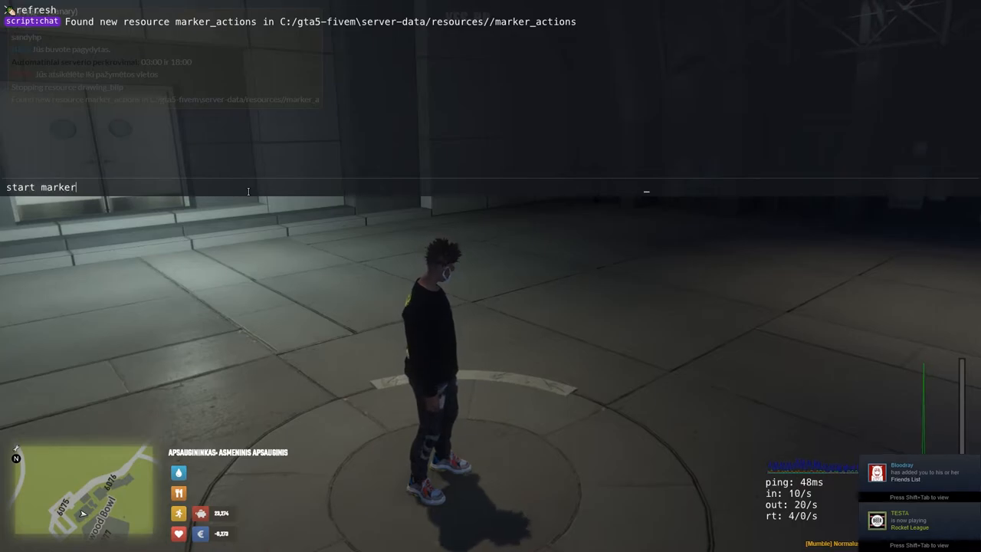
{"action": "type", "text": "_actions"}
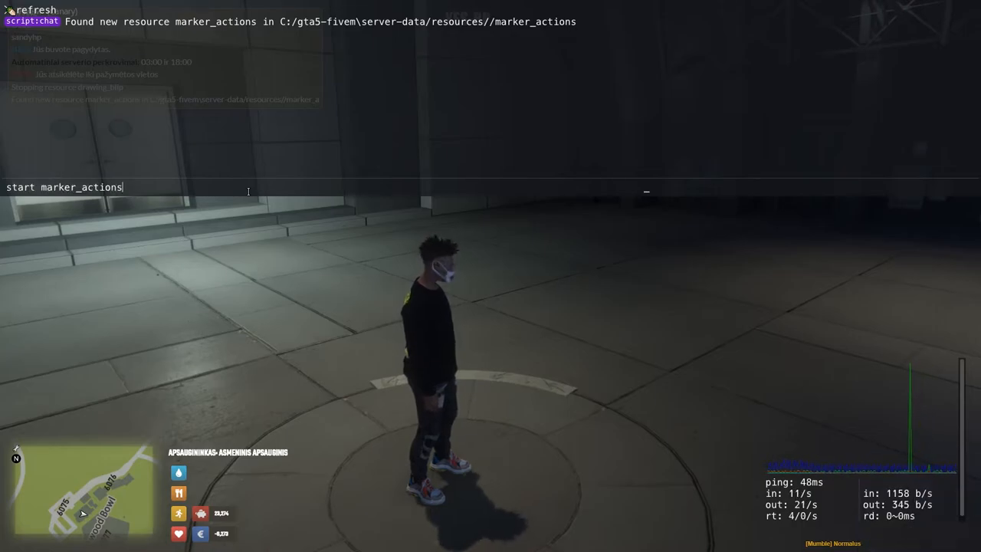
{"action": "key", "text": "enter"}
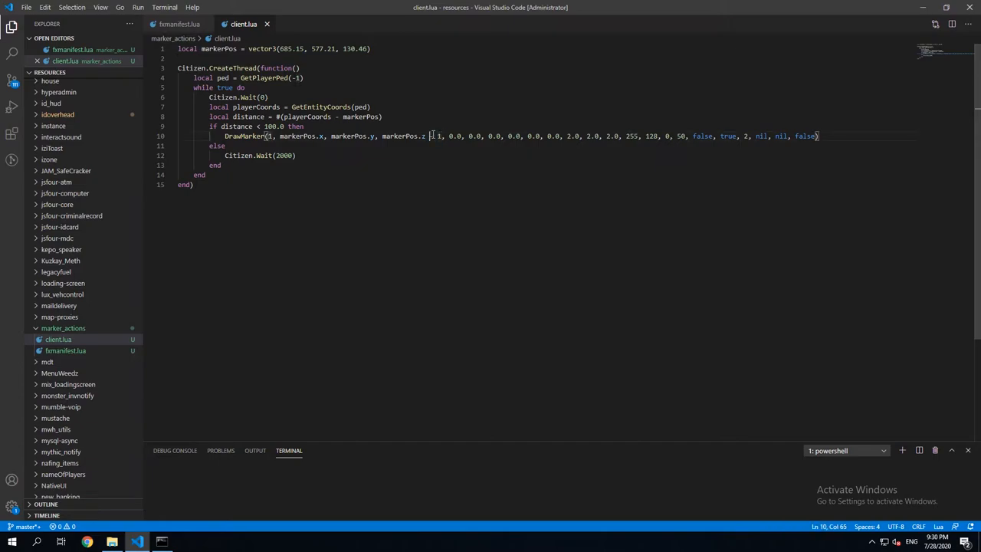
- Change markerPos.z + 1 to markerPos.z - 1 in the DrawMarker call
{"action": "type", "text": "- 1"}
{"action": "type", "text": "local"}
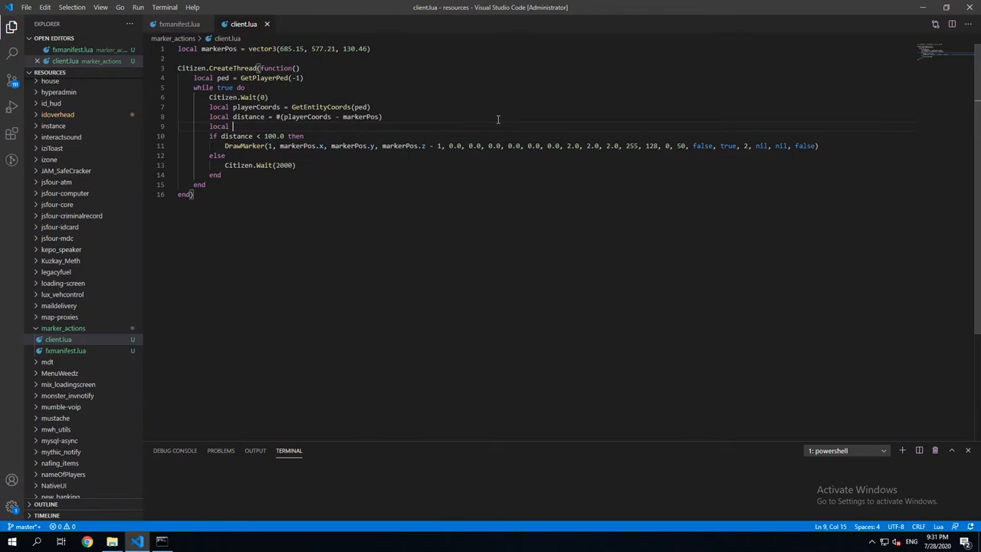
- Declare isInMarker = false and set it true inside a nested 'if distance < 2.0' check
{"action": "type", "text": "i"}
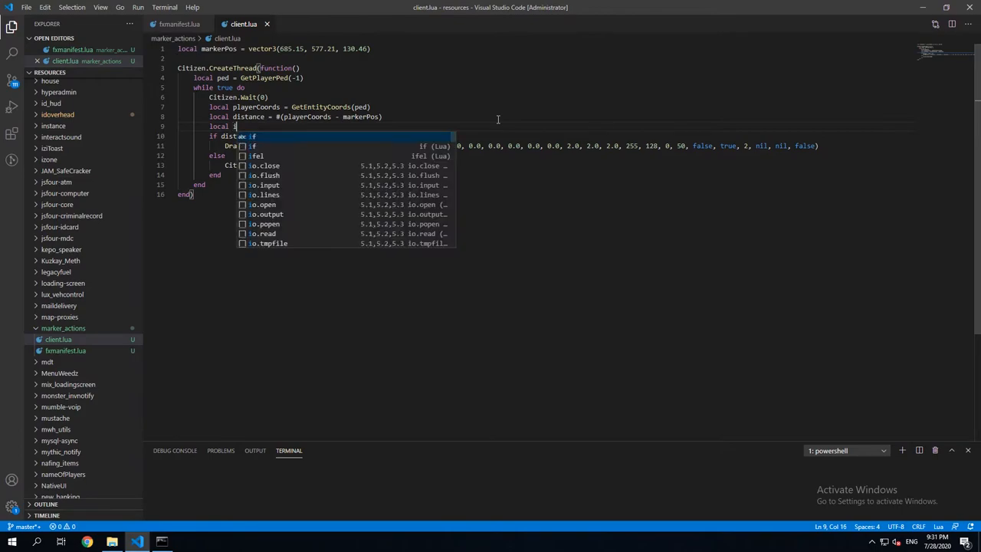
{"action": "type", "text": "isInMarker = false"}
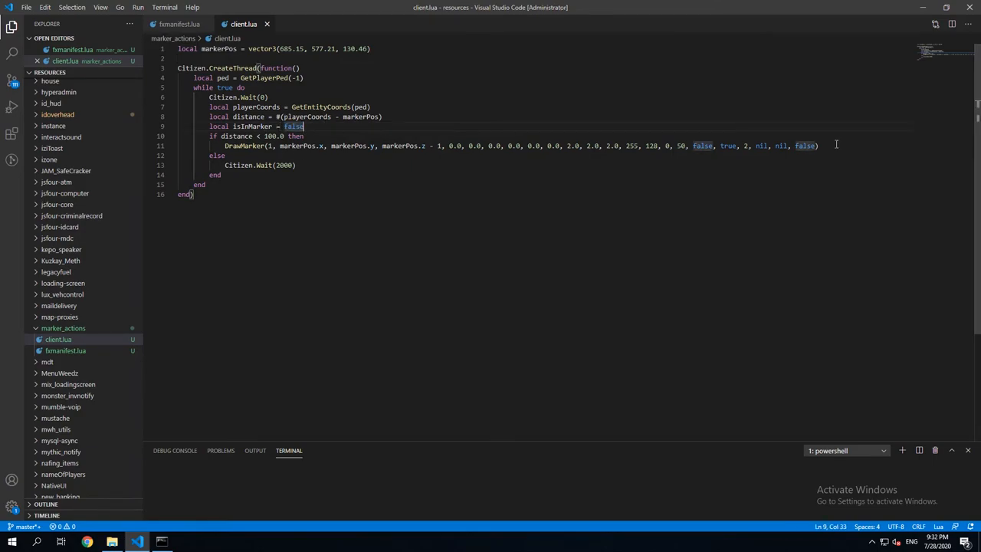
{"action": "type", "text": "if"}
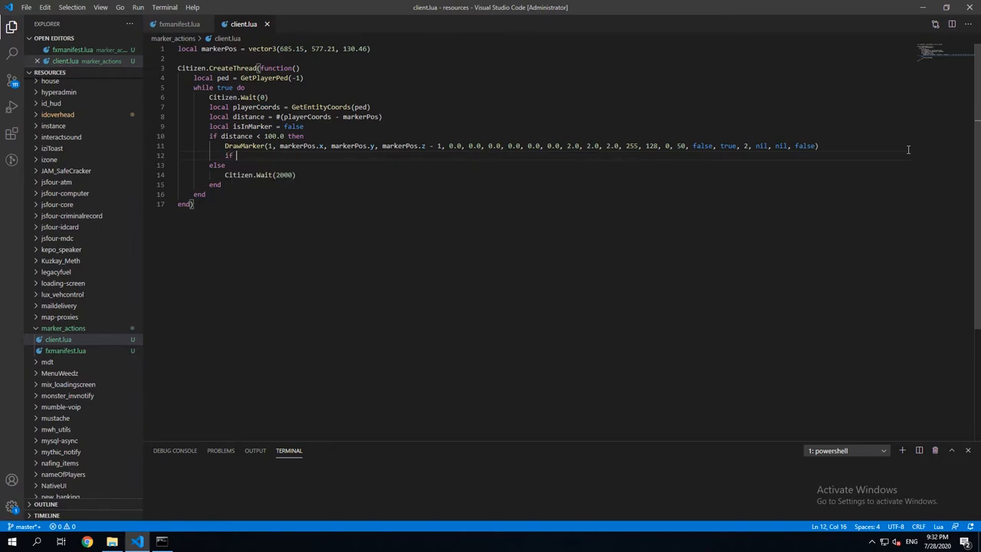
{"action": "type", "text": "distance"}
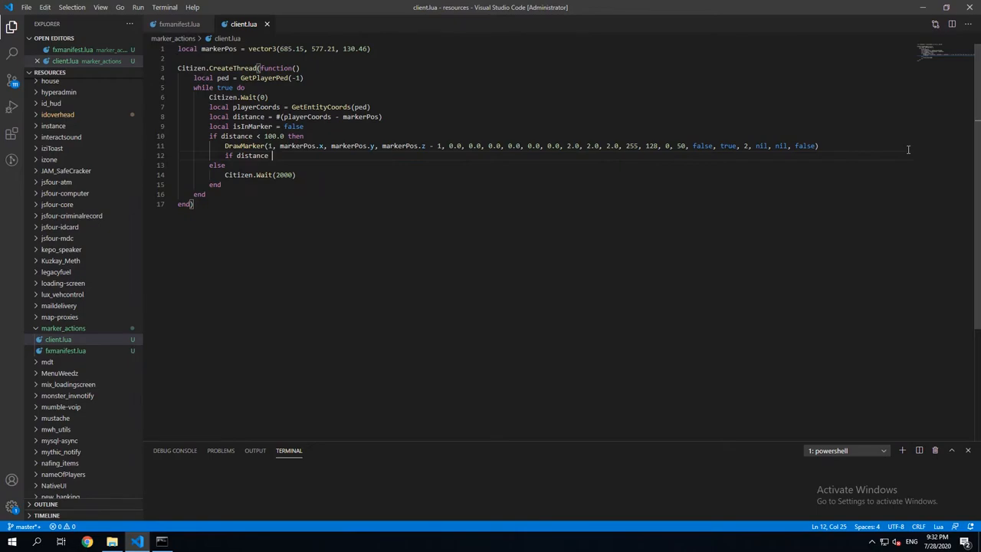
{"action": "type", "text": "< ="}
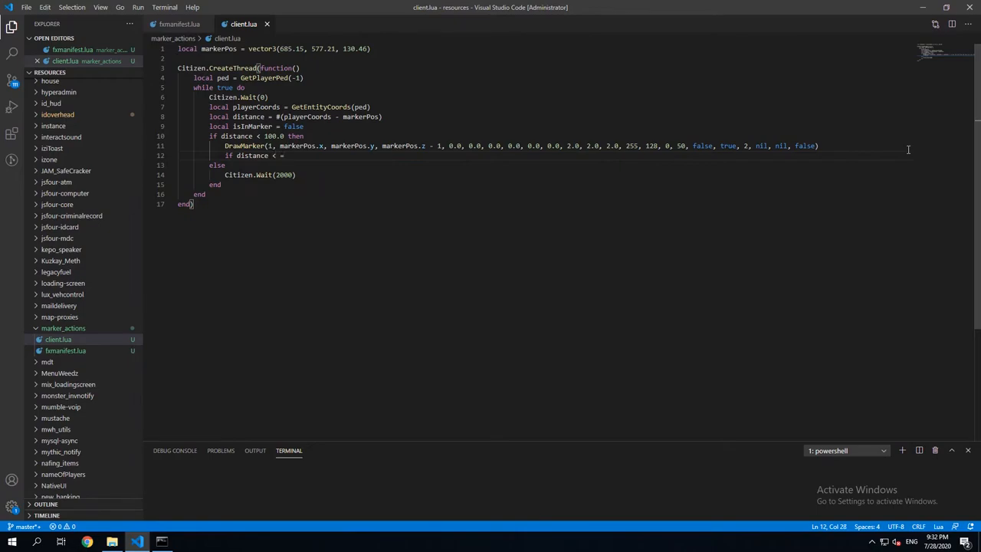
{"action": "type", "text": "2.0 then"}
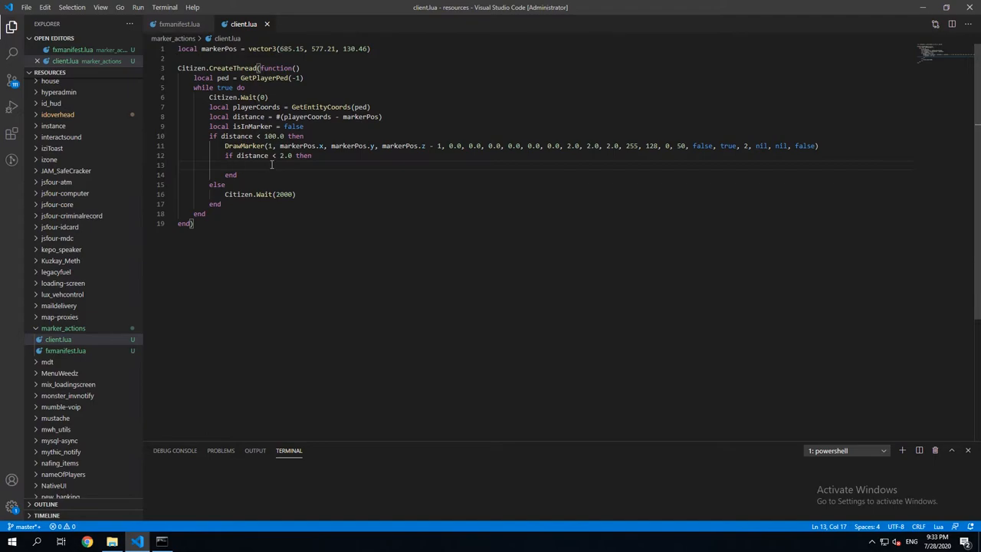
{"action": "type", "text": "isInMarker = true"}
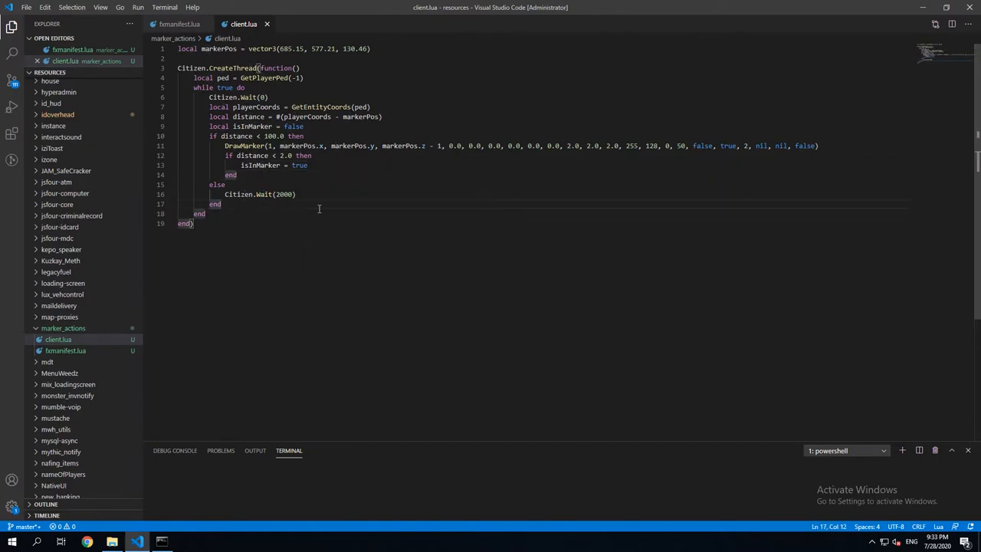
{"action": "key", "text": "Enter"}
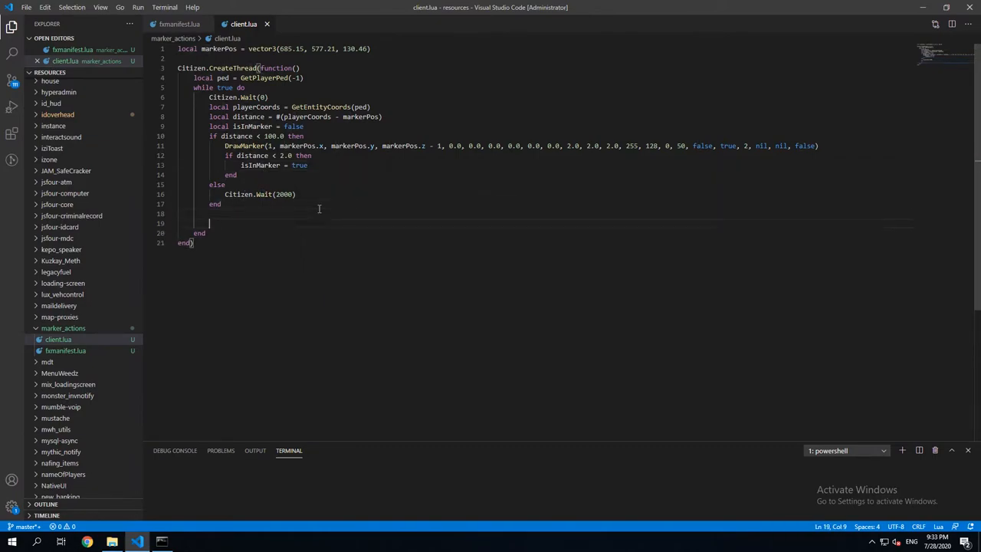
- Start an 'if isInMarker then' block below the distance checks
{"action": "type", "text": "if"}
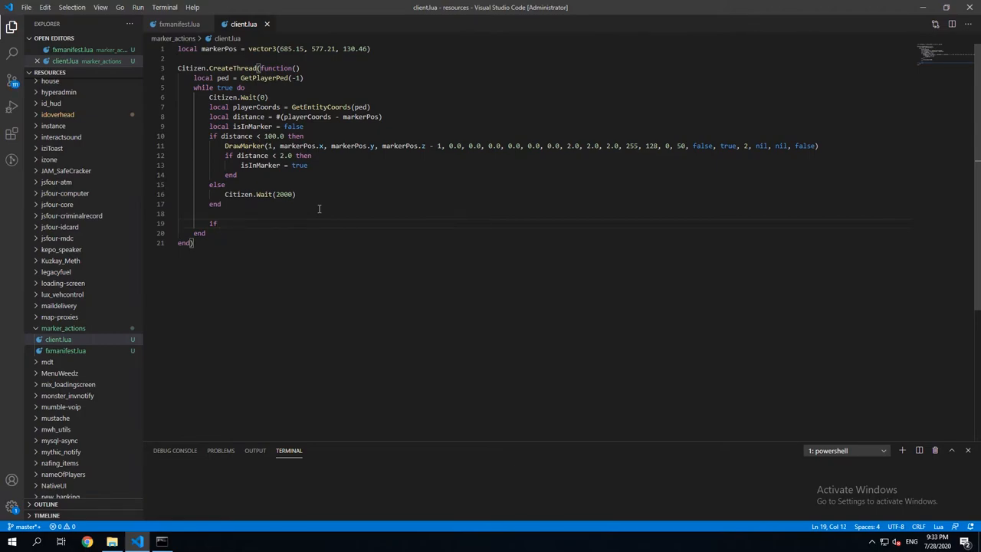
{"action": "type", "text": "io"}
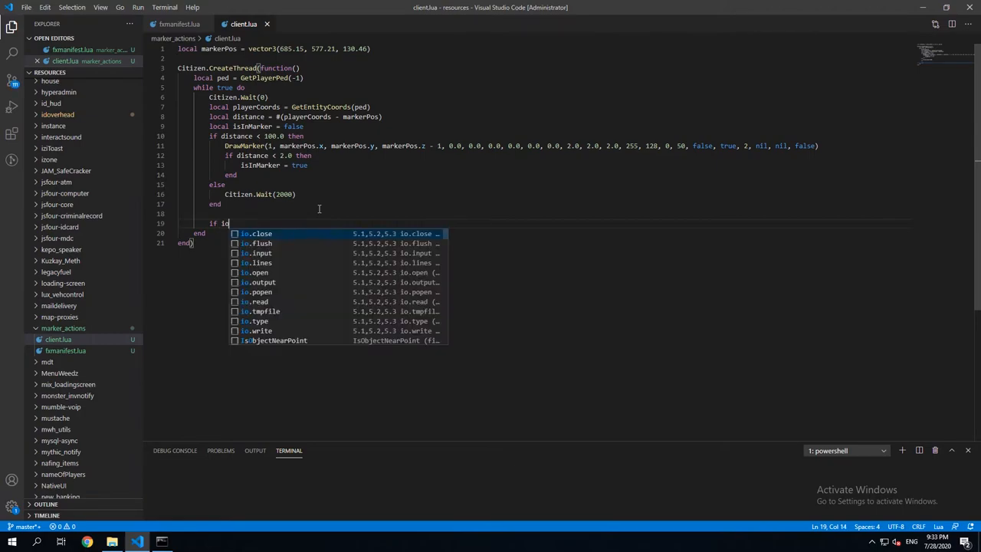
{"action": "type", "text": "sInMarker then"}
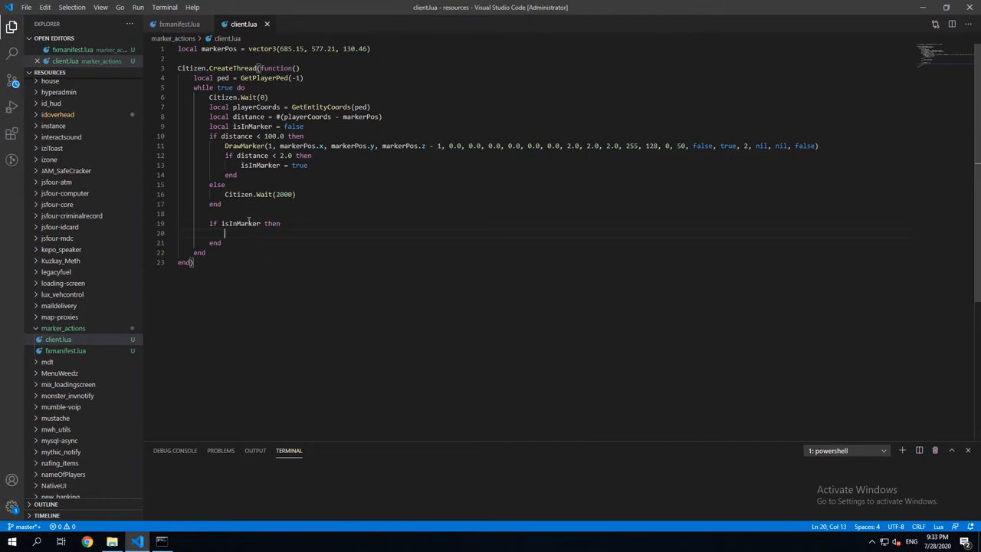
{"action": "double_click", "coordinate": [239, 223]}
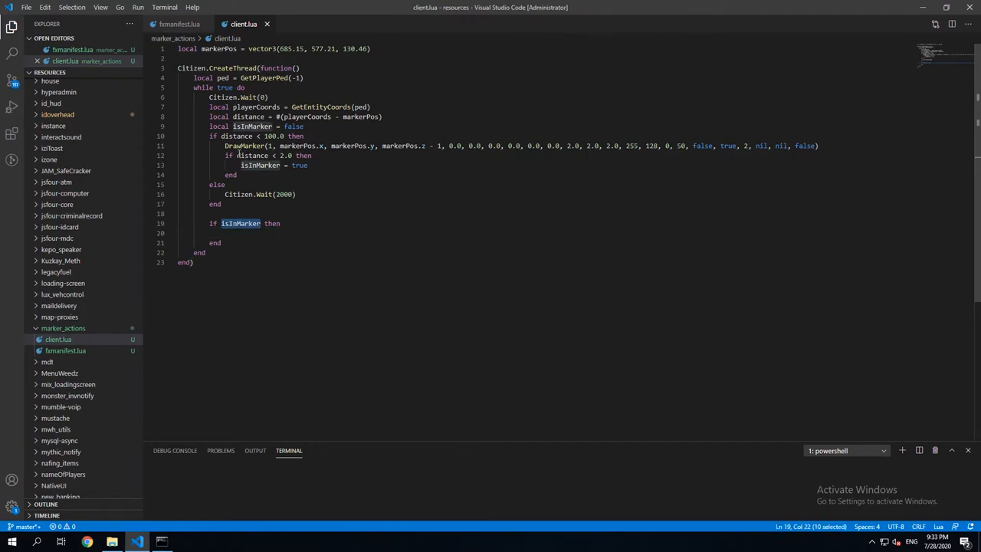
{"action": "double_click", "coordinate": [252, 156]}
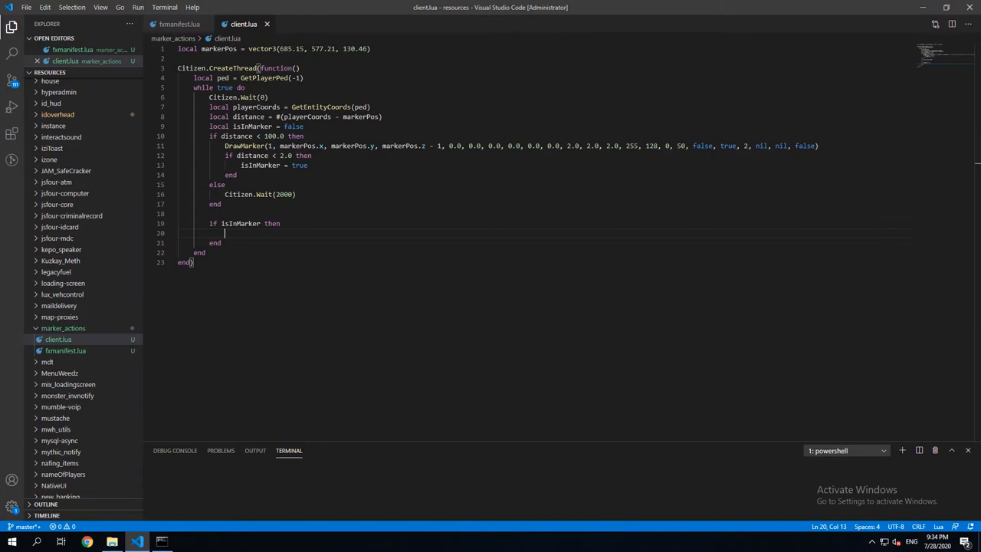
- Inside it, add TriggerEvent('chatMessage', 'You are inside the marker')
{"action": "type", "text": "T"}
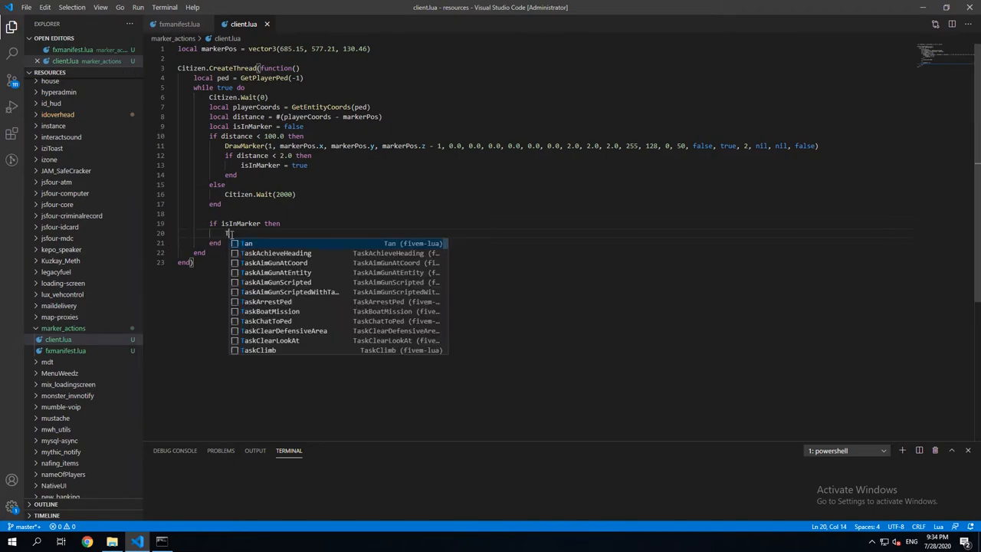
{"action": "type", "text": "riggerEvent('chatMessa', ..."}
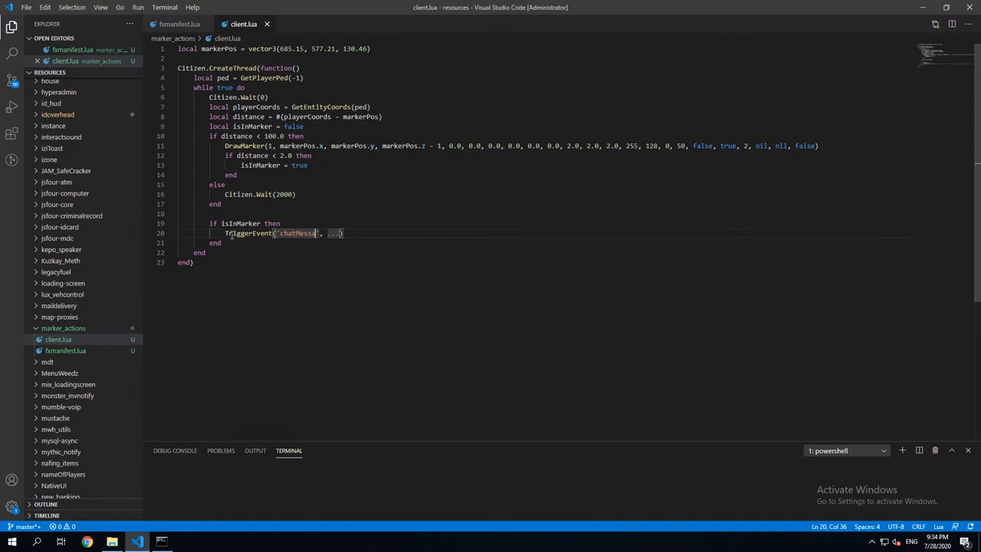
{"action": "double_click", "coordinate": [339, 233]}
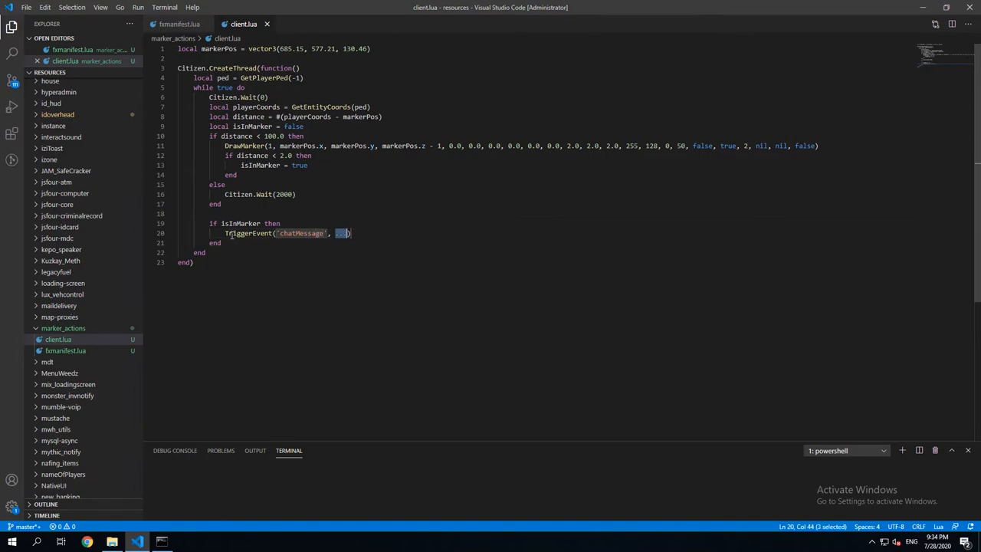
{"action": "type", "text": "You are inside the marker'"}
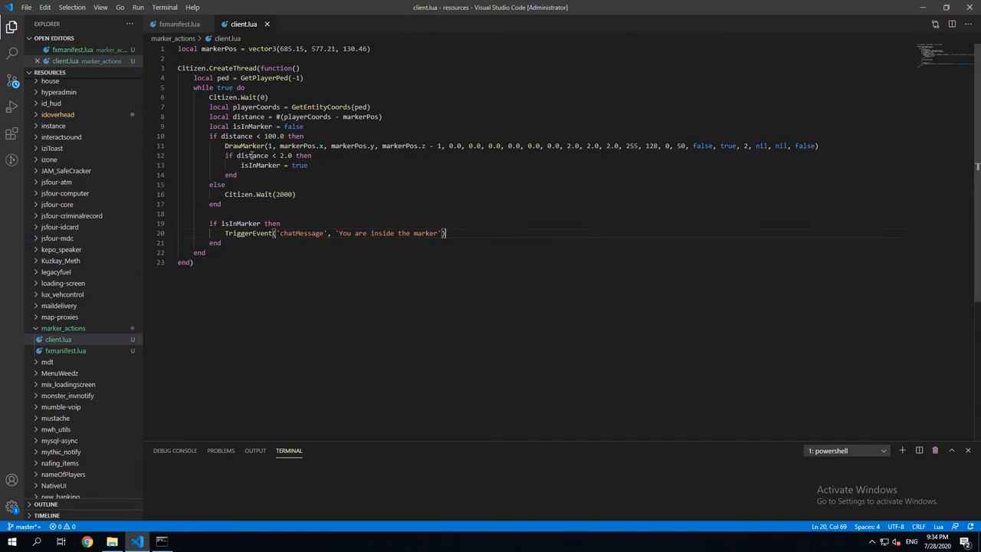
{"action": "left_click_drag", "start_coordinate": [238, 155], "coordinate": [294, 155]}
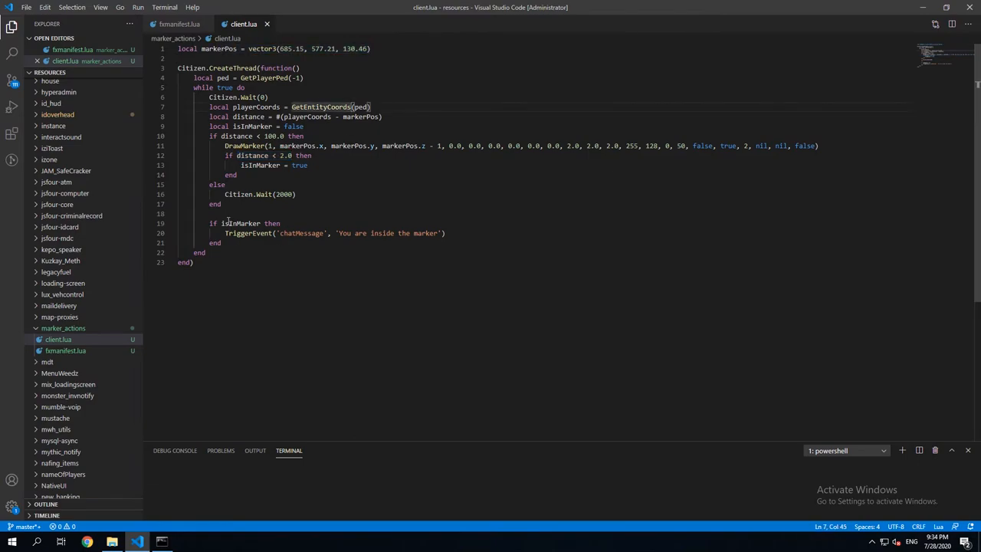
{"action": "double_click", "coordinate": [248, 233]}
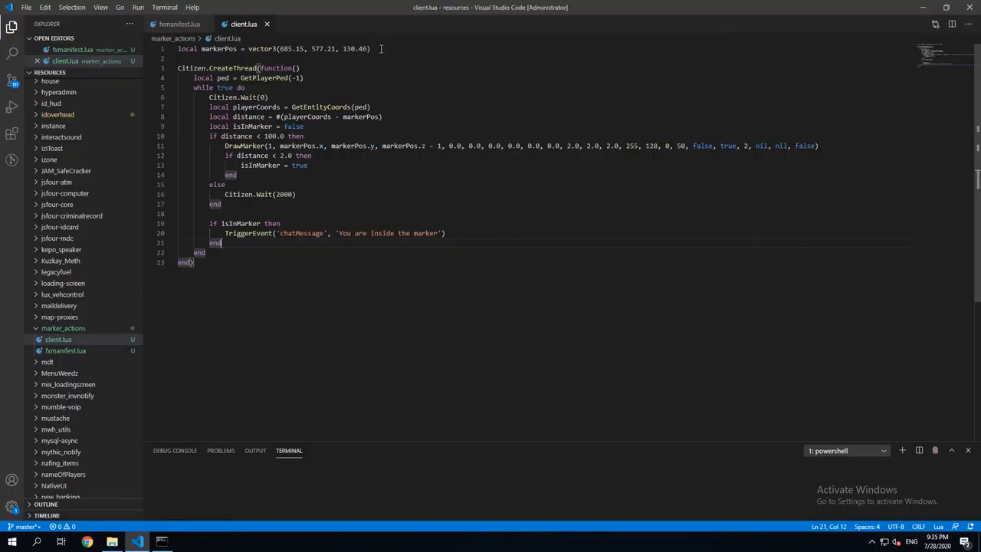
- Add 'local HasAlreadyGotMessage = false' on line 2, then place the cursor after isInMarker = true
{"action": "type", "text": "local"}
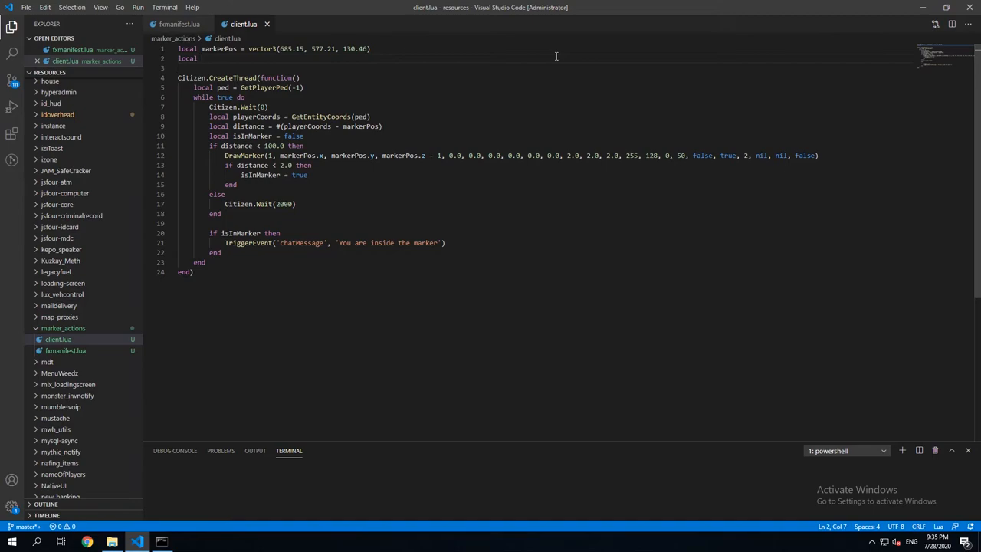
{"action": "type", "text": "HasLaread"}
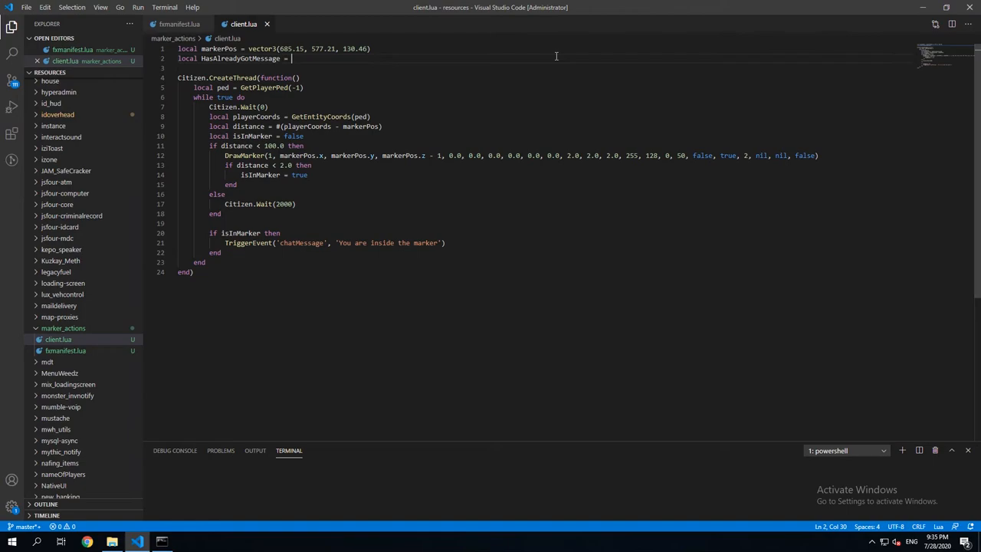
{"action": "type", "text": "false"}
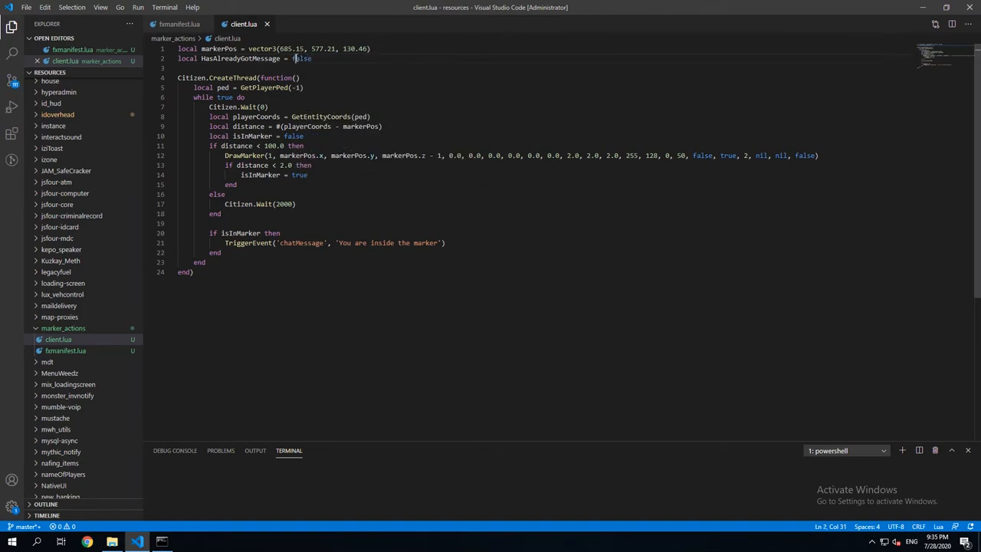
{"action": "double_click", "coordinate": [301, 58]}
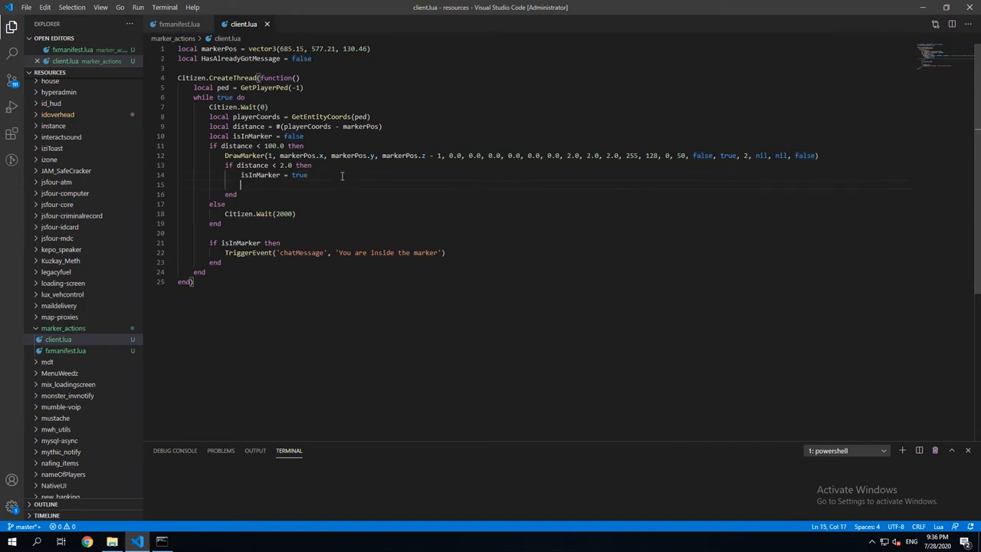
- Add an else branch resetting HasAlreadyGotMessage to false and require 'not HasAlreadyGotMessage' in the condition
{"action": "type", "text": "else"}
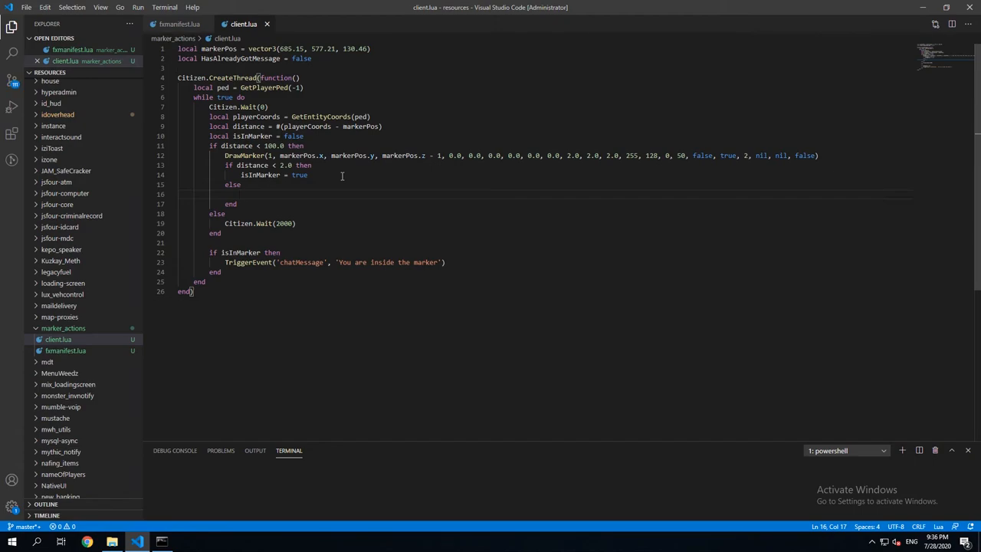
{"action": "type", "text": "HasAlreadyGotMessage = false"}
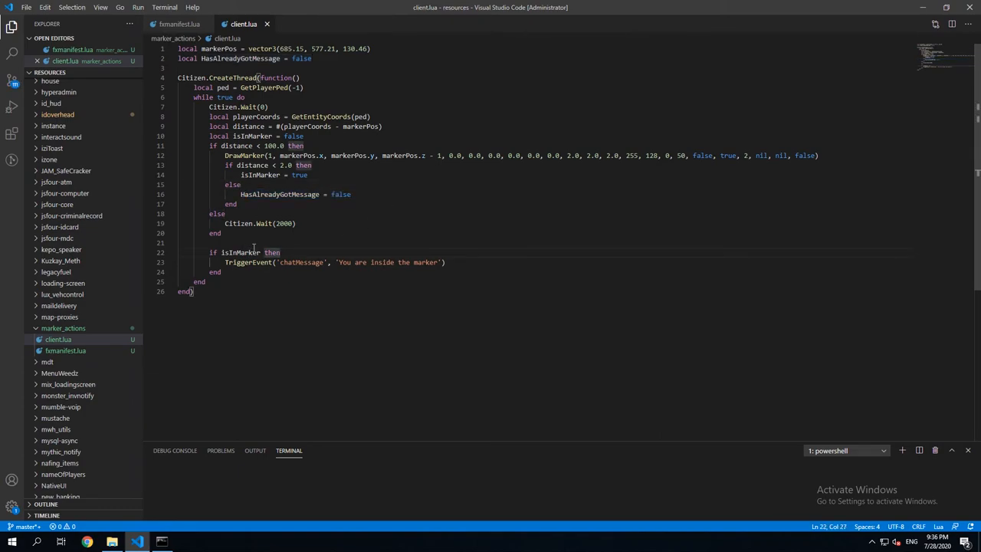
{"action": "type", "text": "and"}
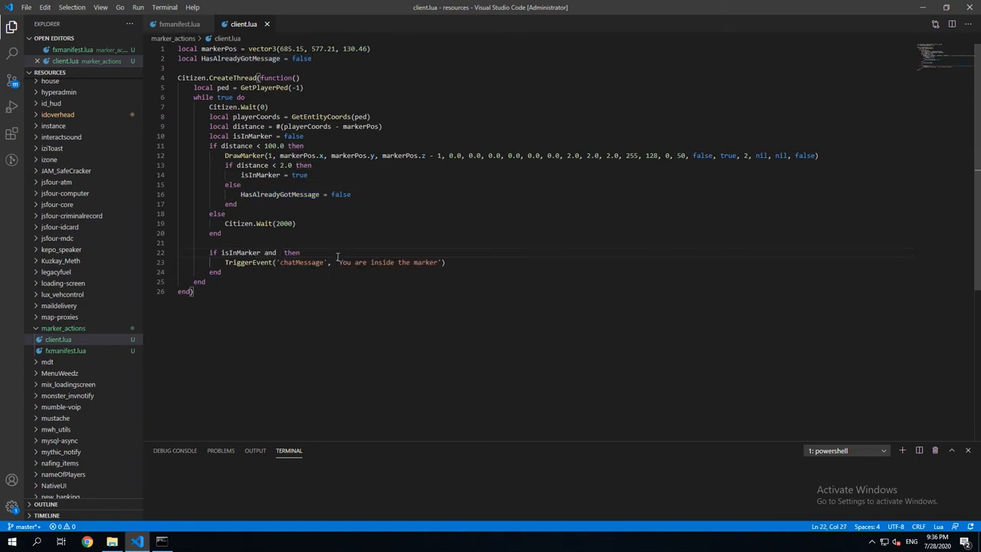
{"action": "type", "text": "HasAlreadyGotMessage"}
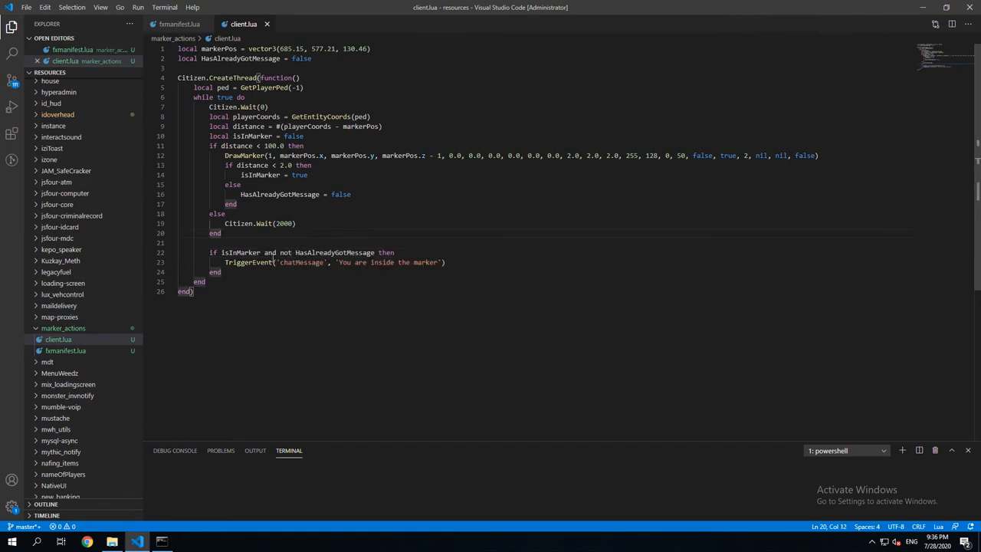
- Set HasAlreadyGotMessage = true right after the TriggerEvent call
{"action": "key", "text": "Enter"}
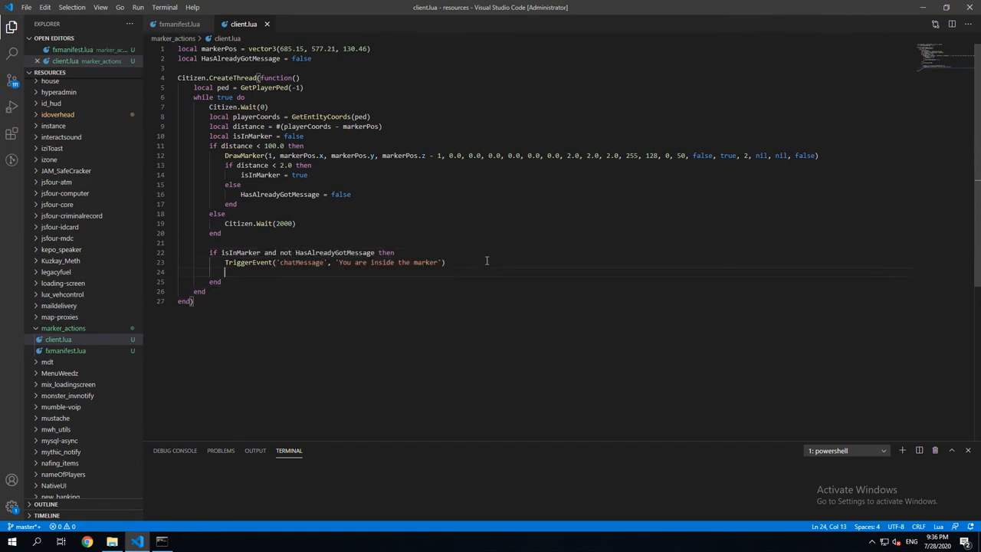
{"action": "type", "text": "HasAlreadyGotMessage ="}
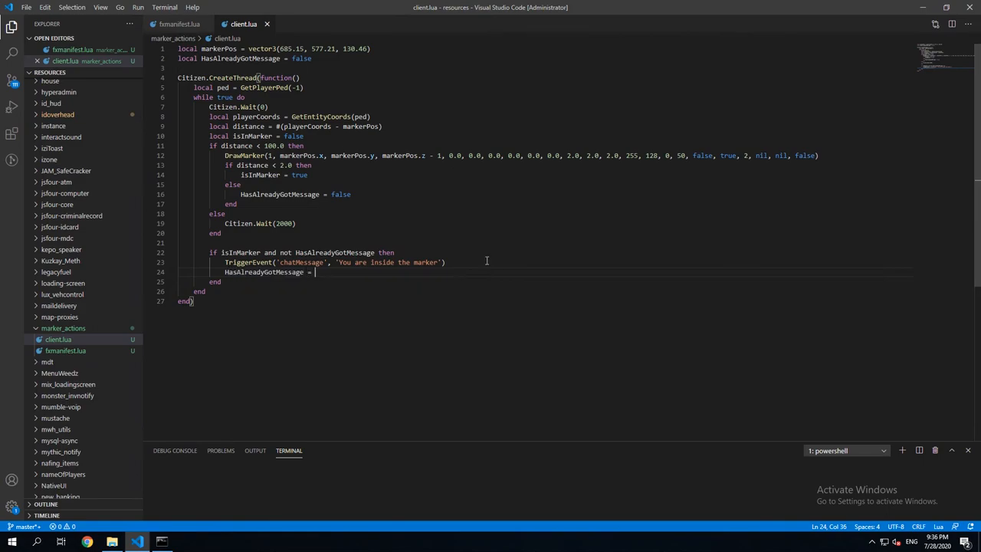
{"action": "type", "text": "true"}
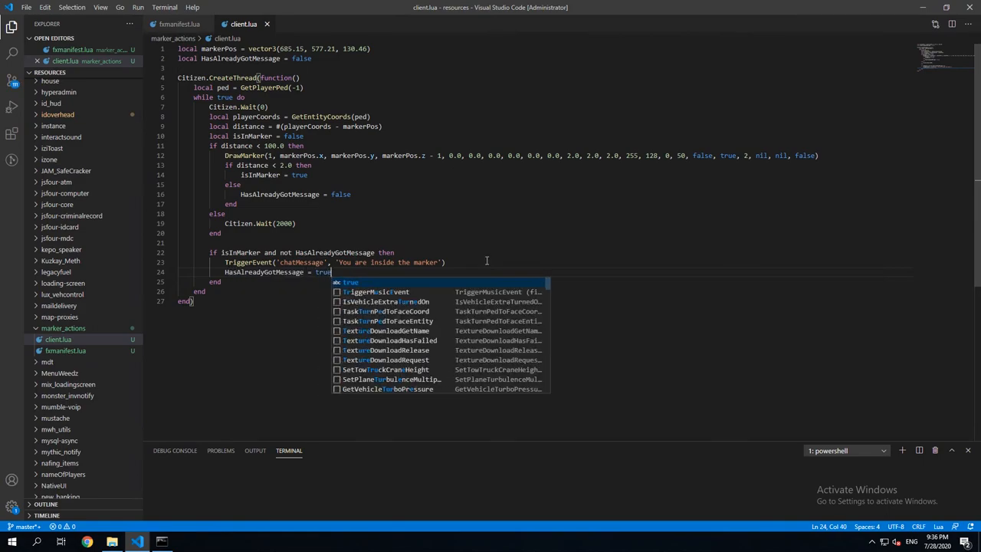